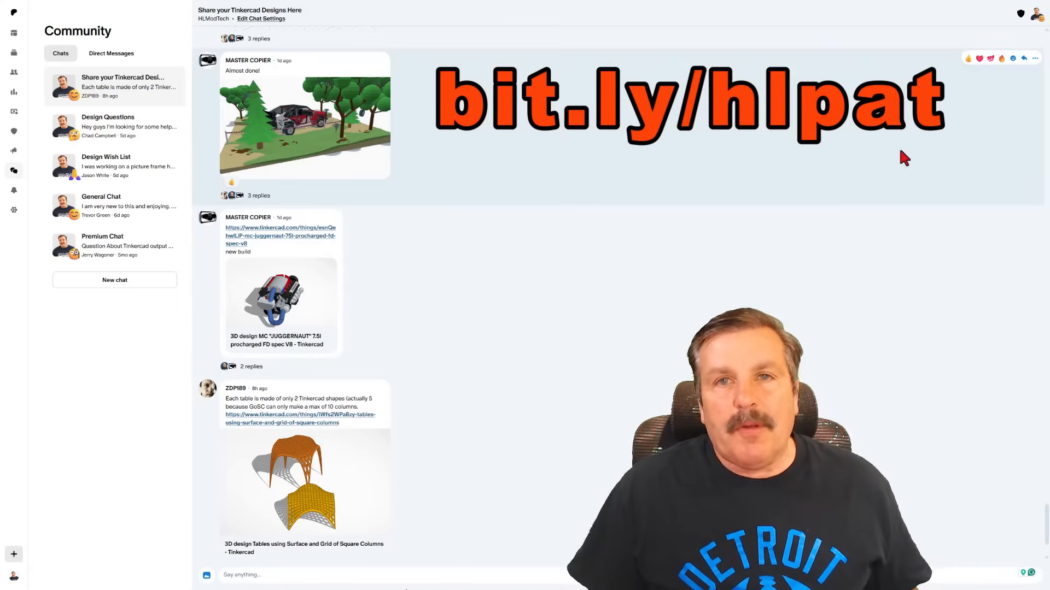
mouse_move(579, 151)
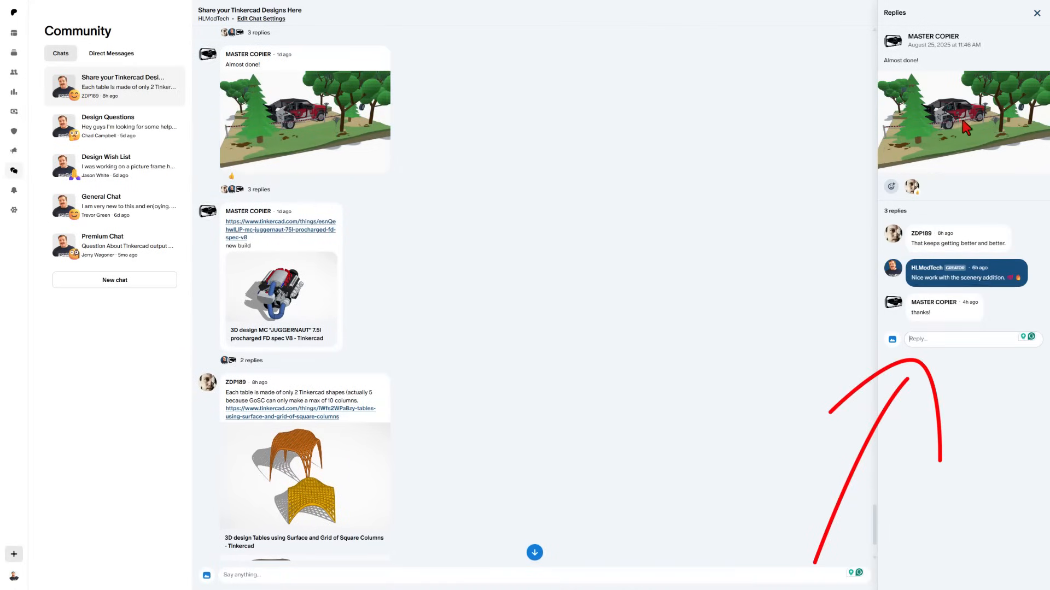
mouse_move(569, 277)
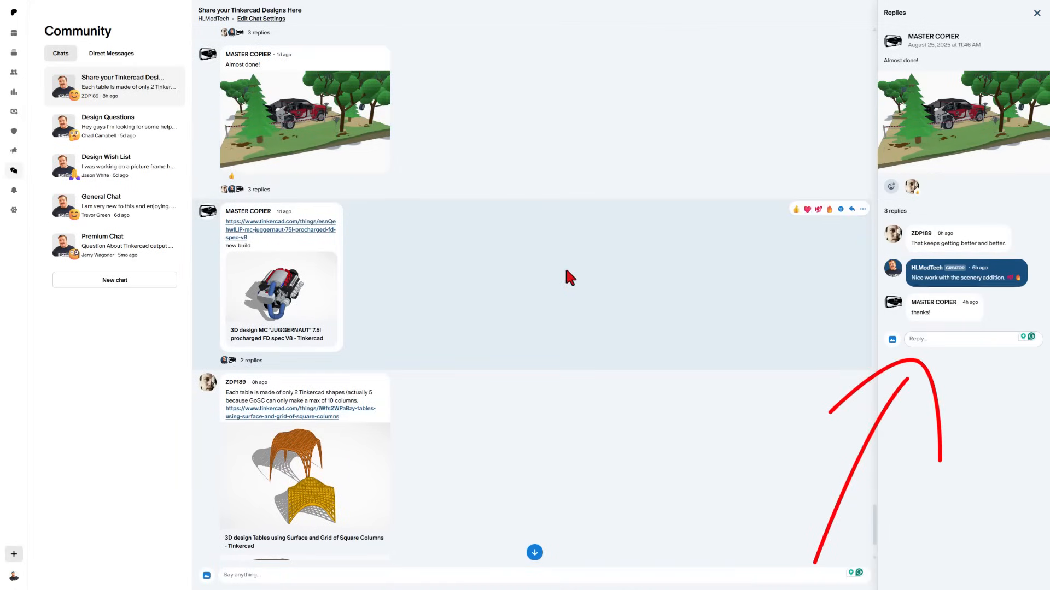
- Open the replies to the tables post in the Patreon community chat
click(252, 360)
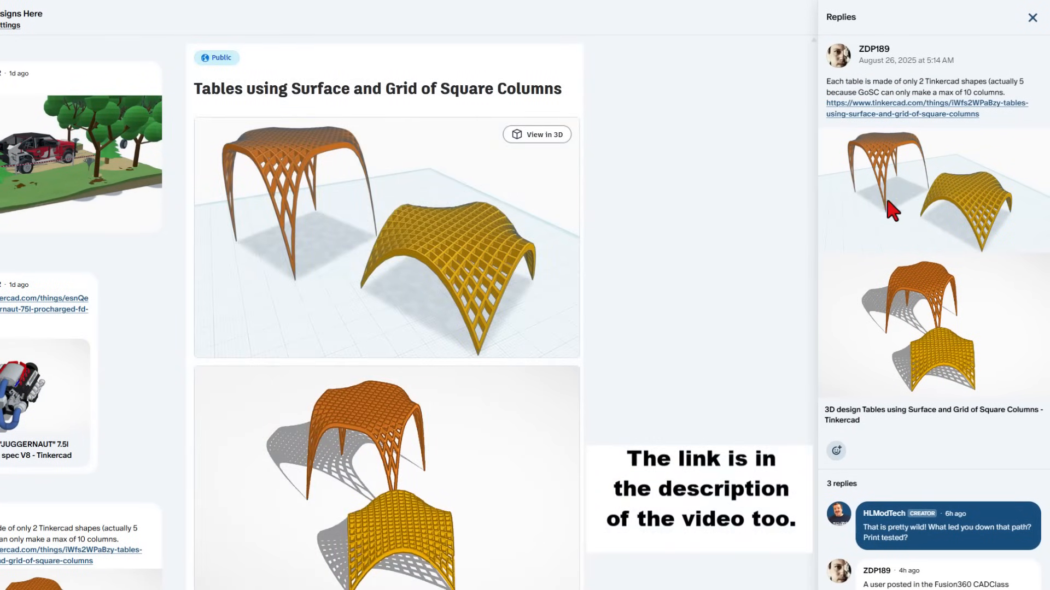
mouse_move(981, 217)
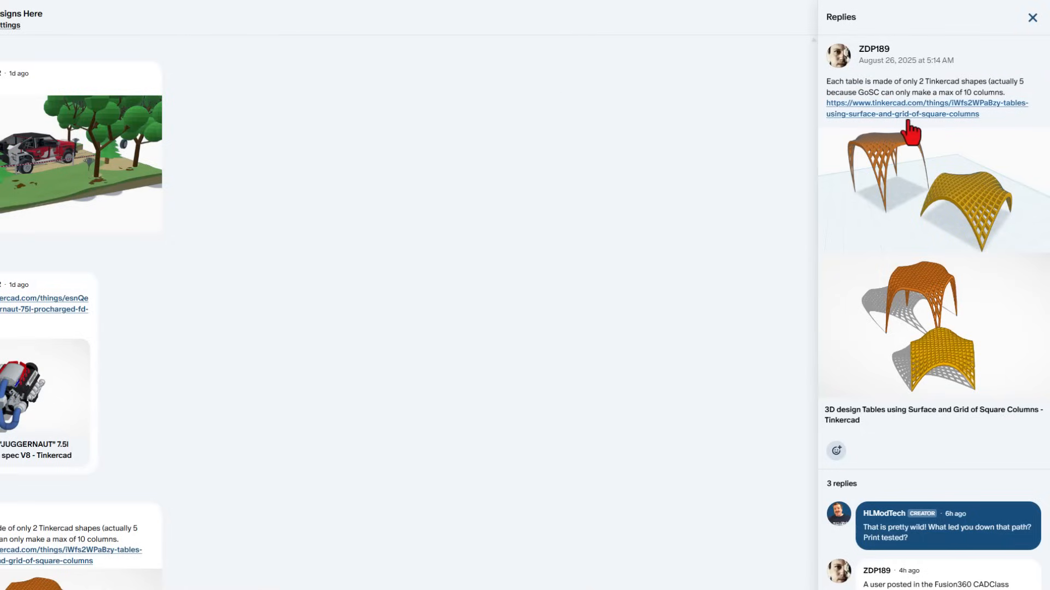
- Open the shared tables design, add a WOW reaction and start an editable copy
click(918, 108)
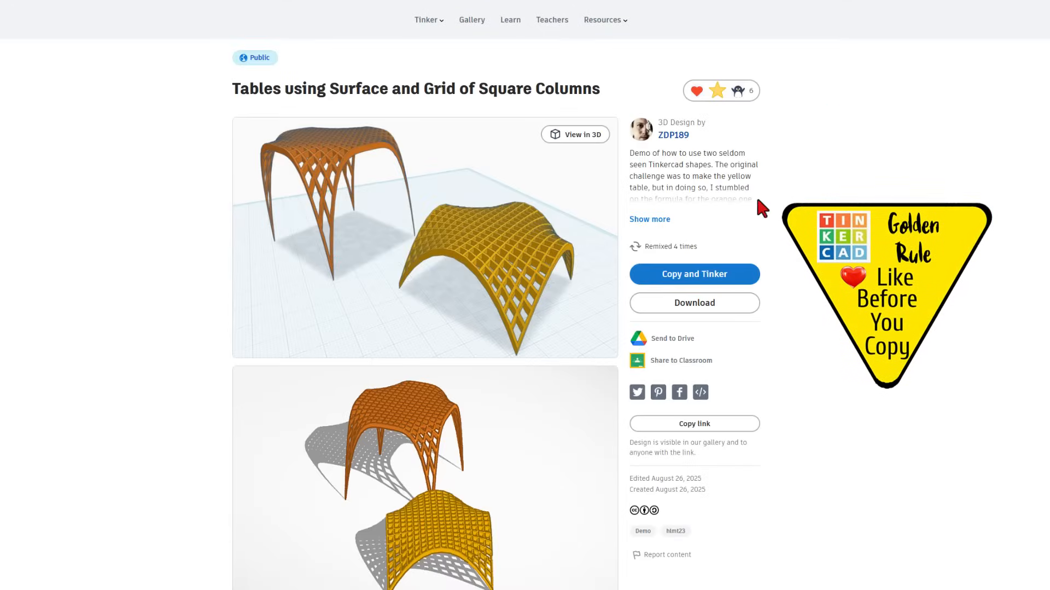
click(715, 90)
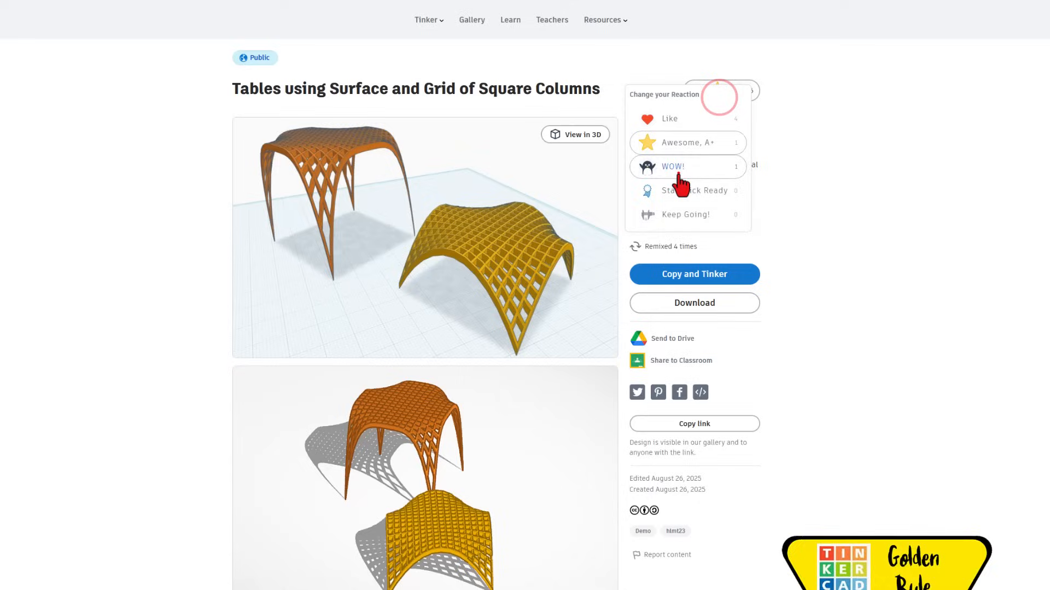
click(671, 166)
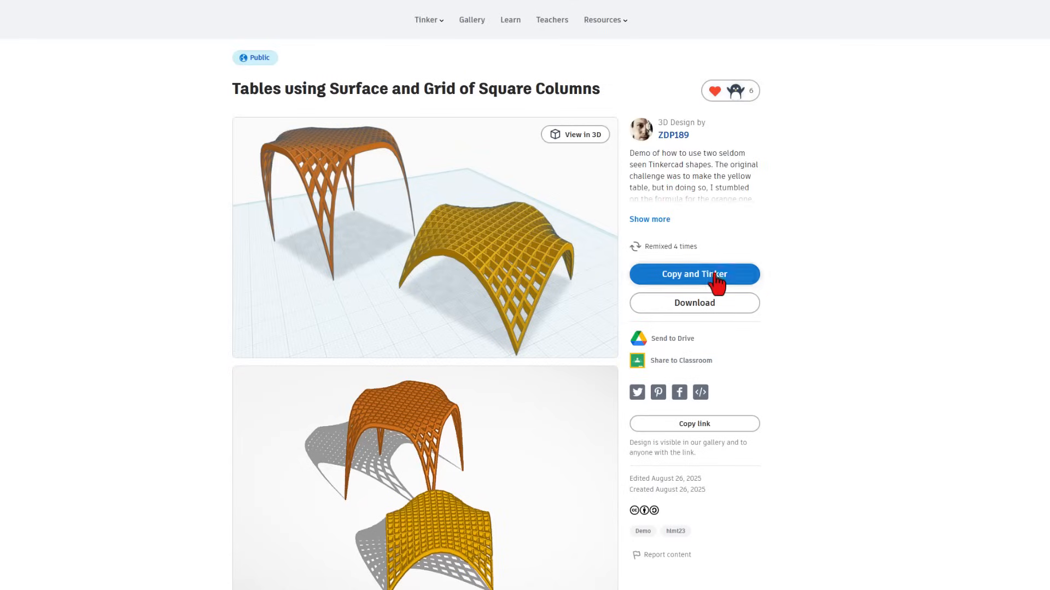
click(694, 273)
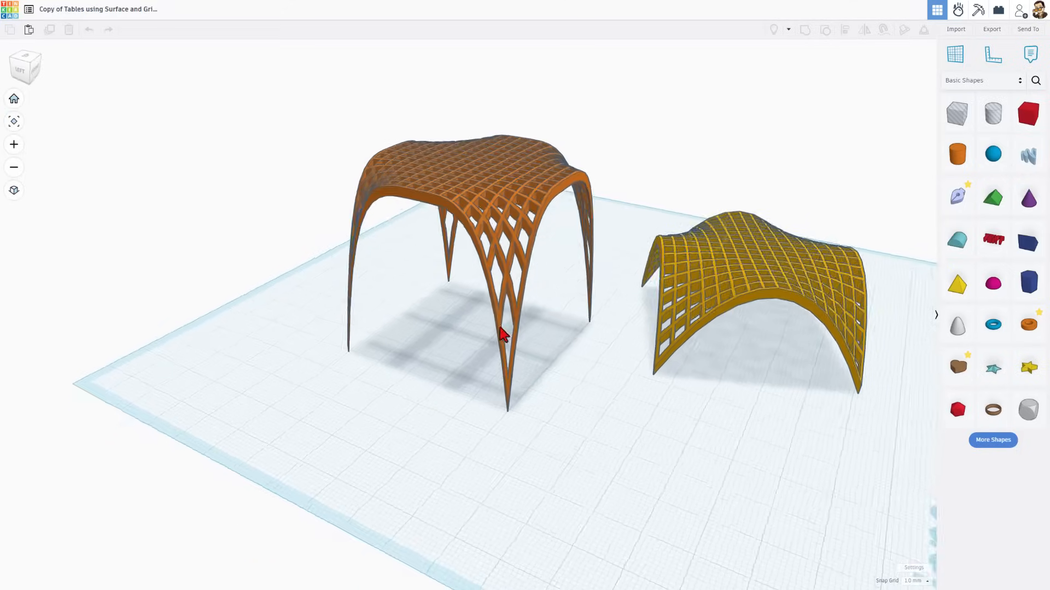
- Ungroup the orange table into its Surface and Grid of square columns parts and select the grid
drag(502, 334, 391, 338)
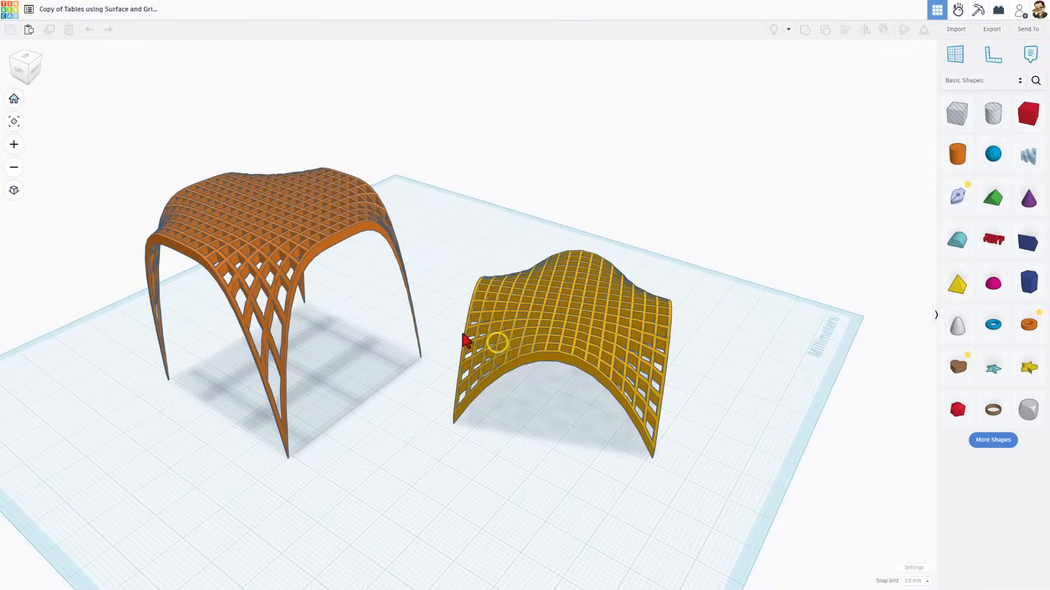
drag(466, 338, 481, 315)
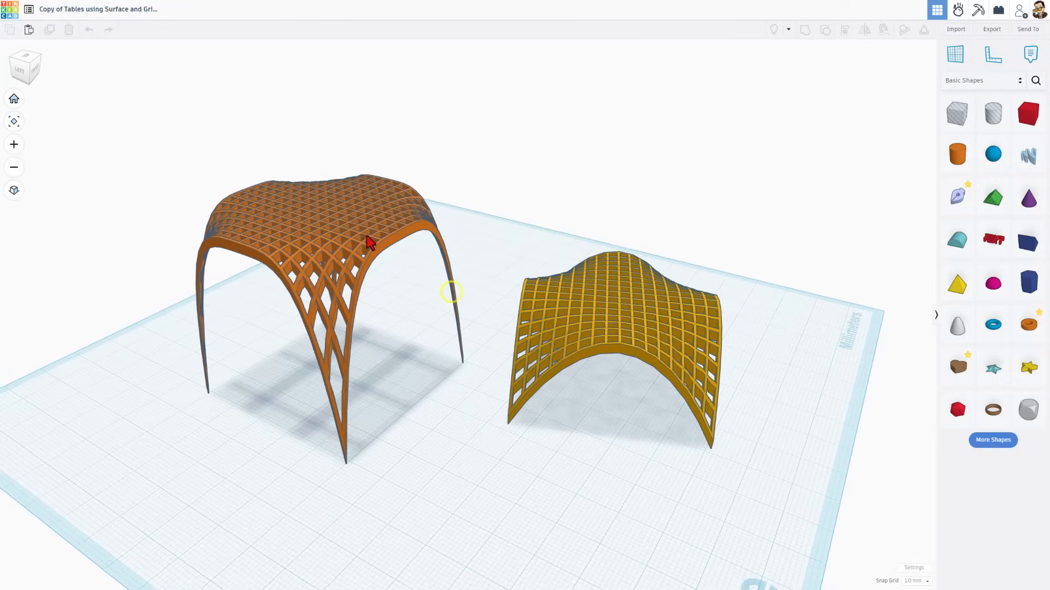
click(370, 242)
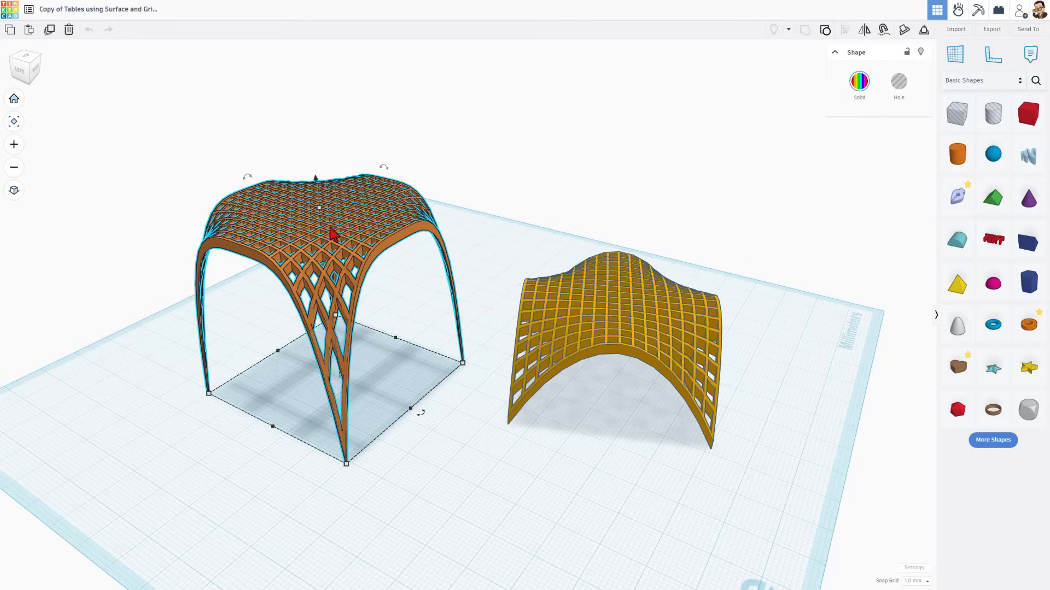
mouse_move(788, 55)
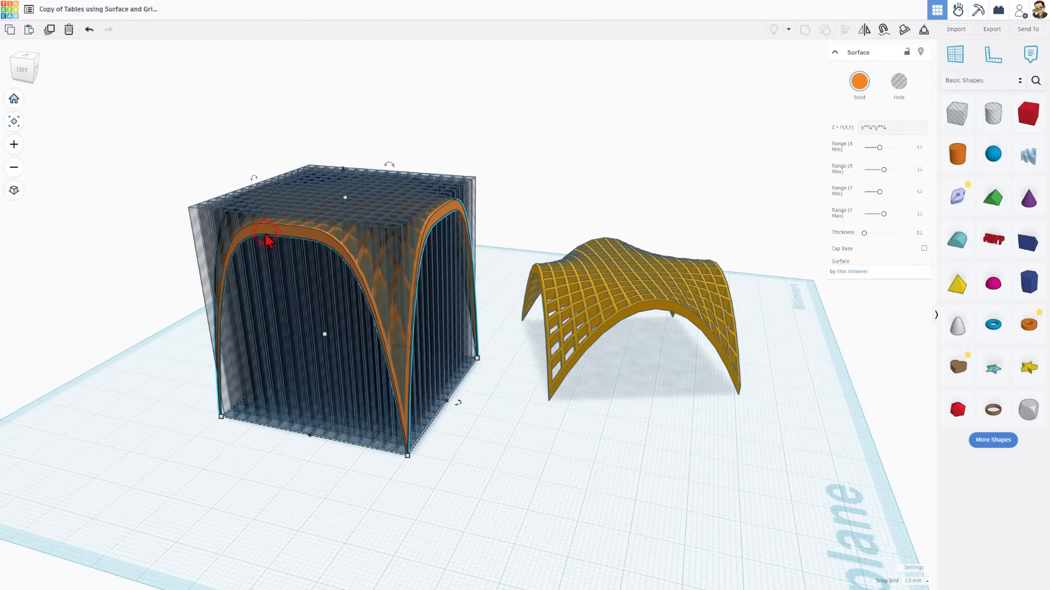
drag(268, 241, 479, 224)
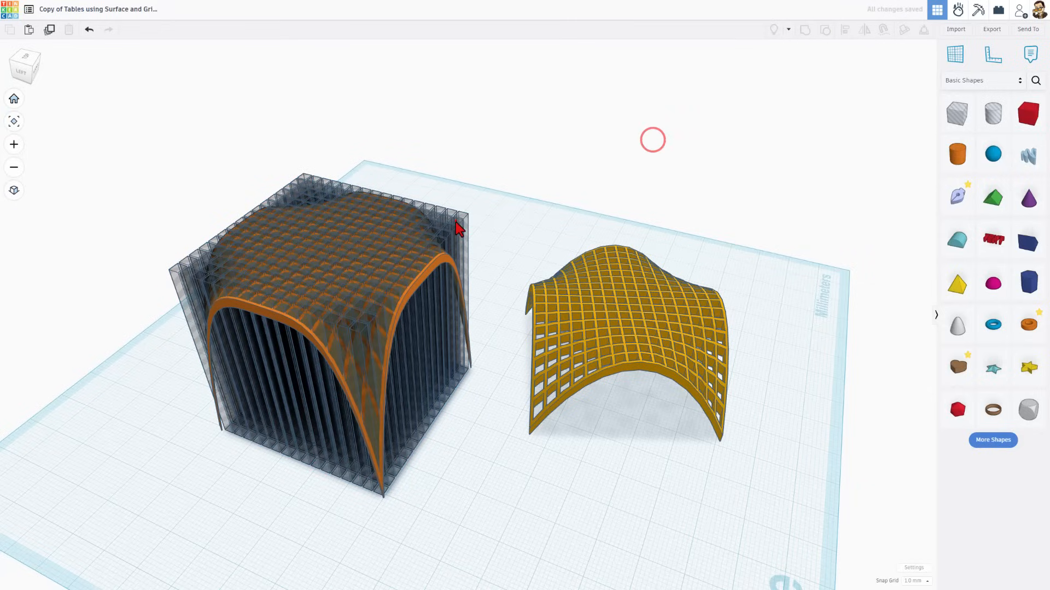
click(458, 228)
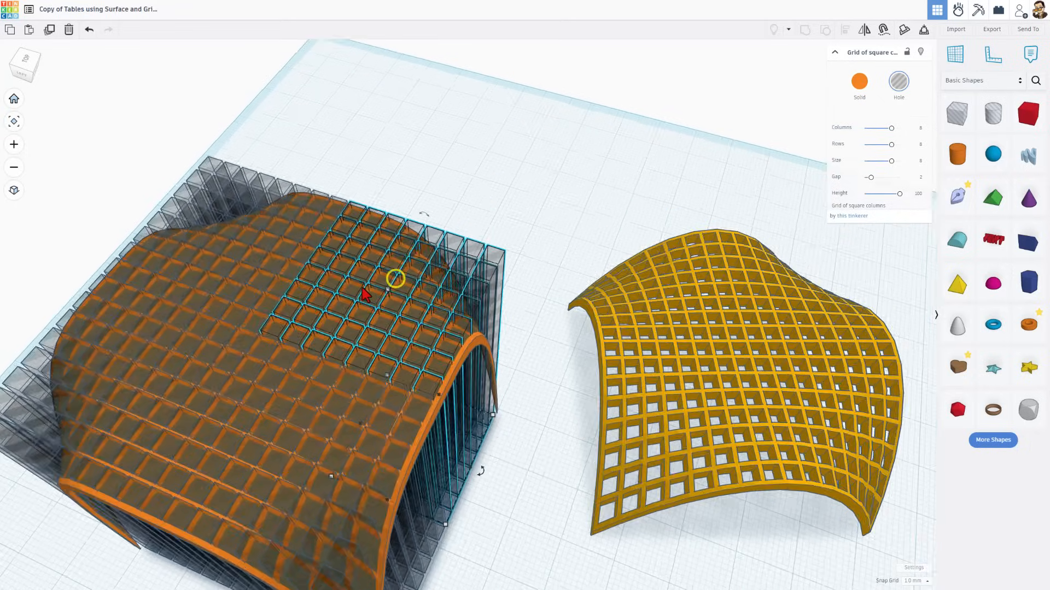
- Search community shapes for 'sur', select the table's Surface shape and face its front
drag(395, 278, 237, 438)
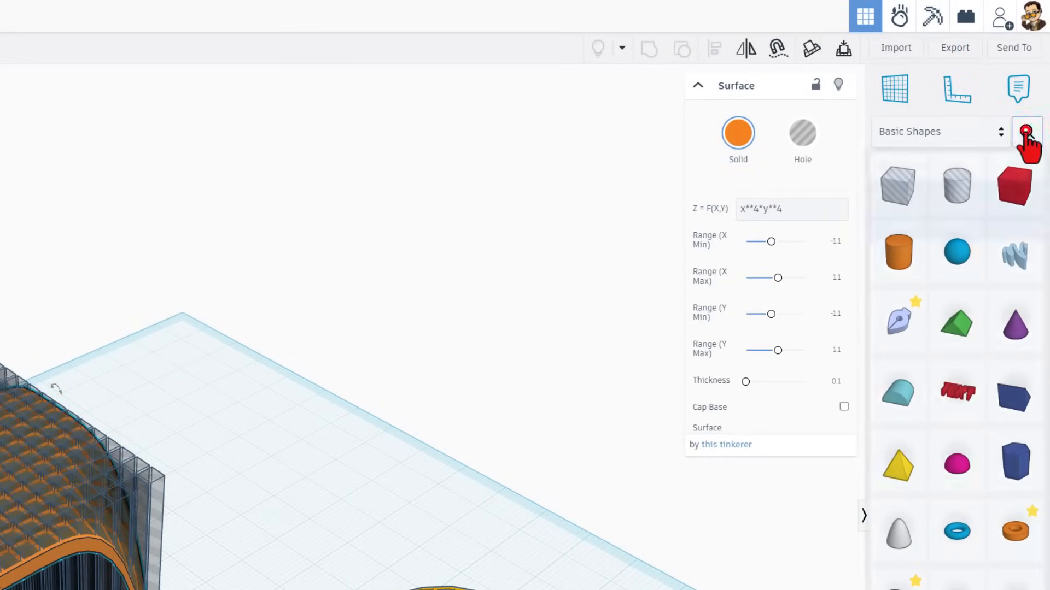
click(1027, 131)
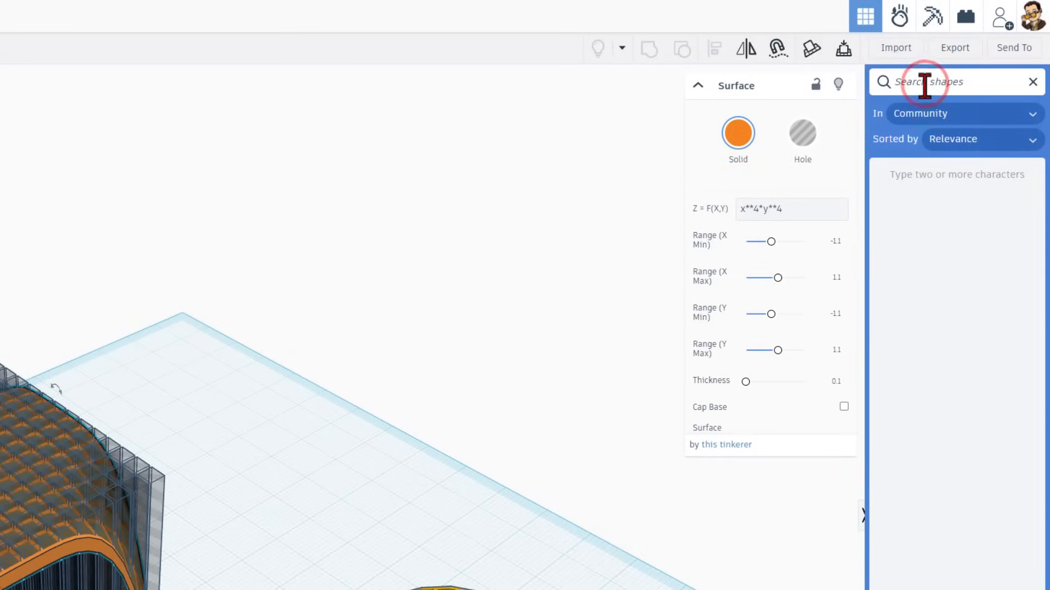
text(sur)
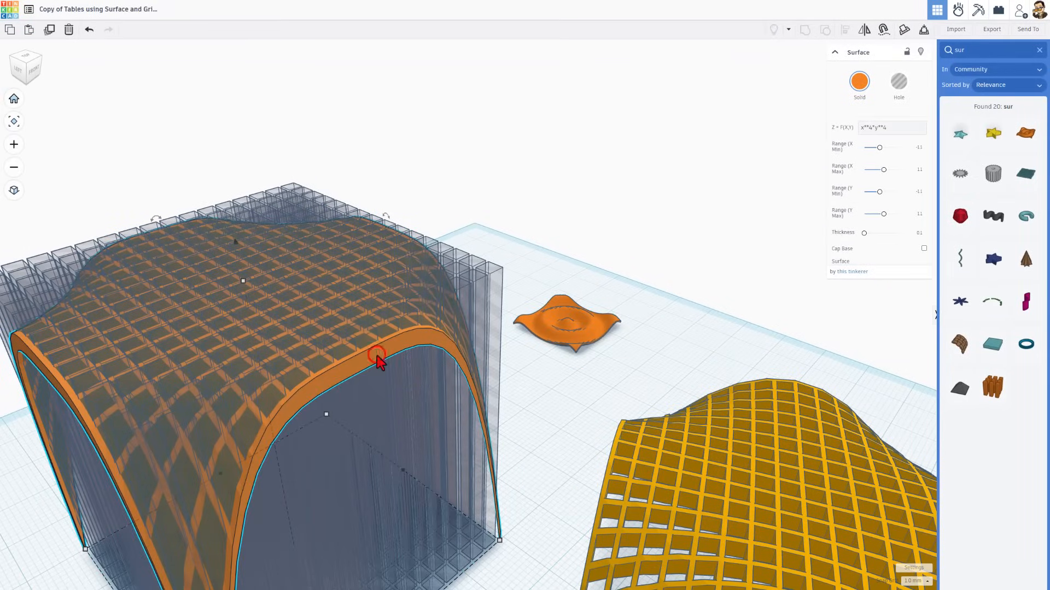
click(890, 126)
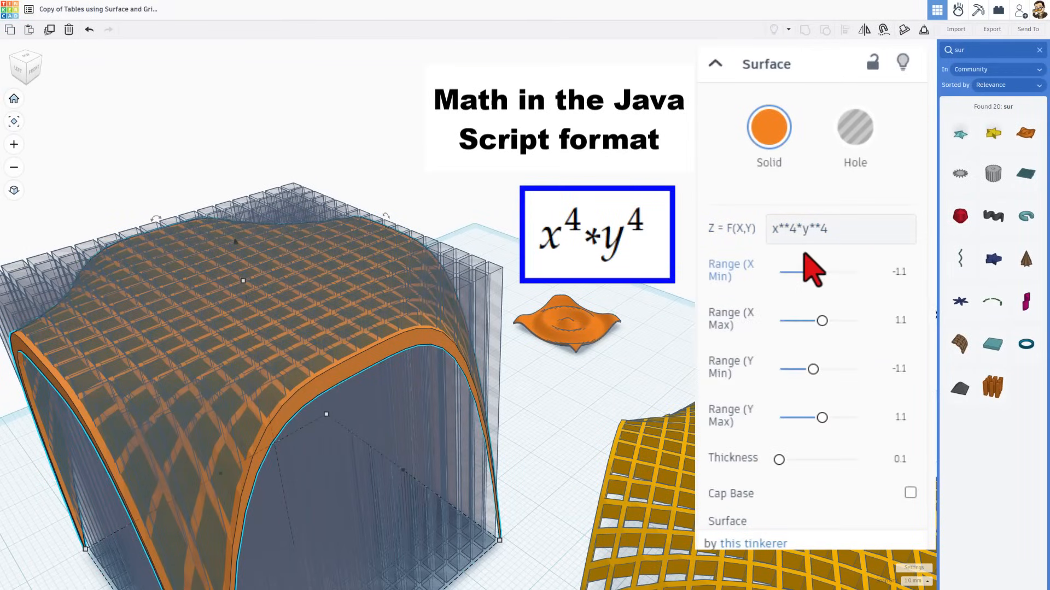
drag(792, 272, 812, 273)
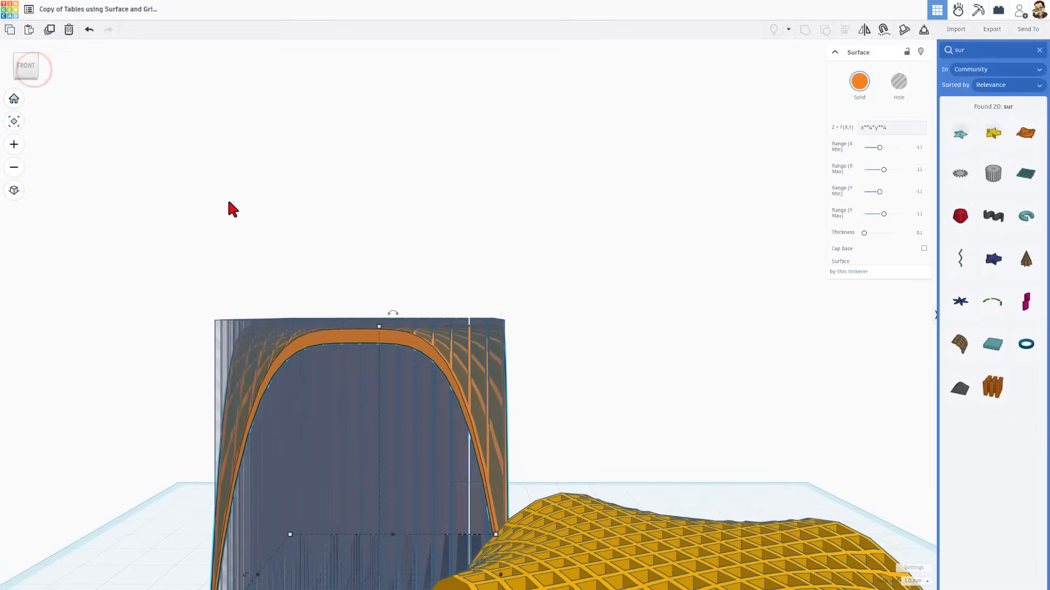
- Hide the column grid and raise the Surface's thickness from 0.1 to 0.5
key(ctrl+h)
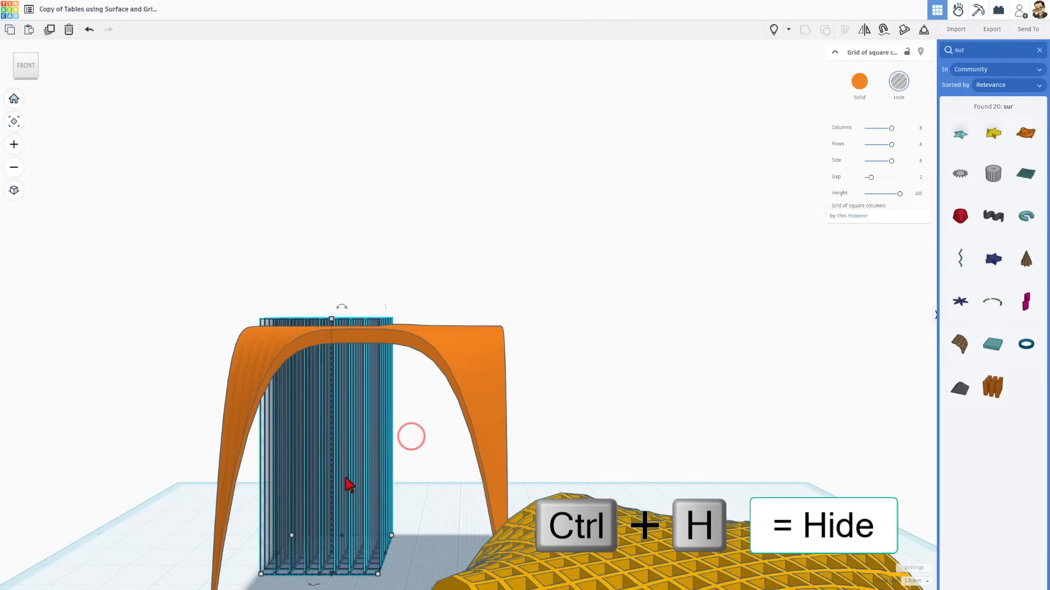
key(ctrl+h)
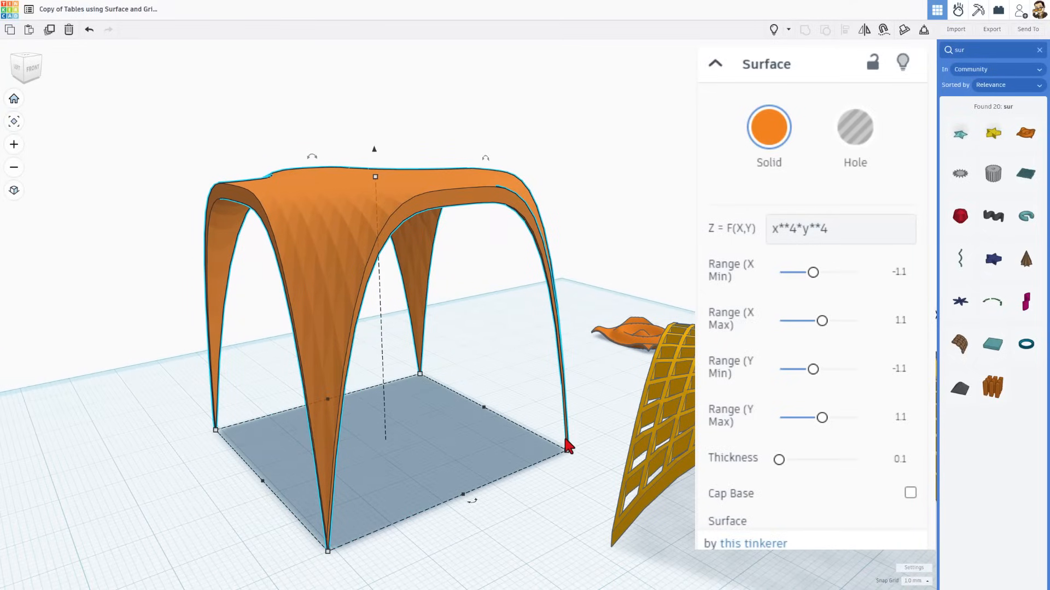
mouse_move(636, 324)
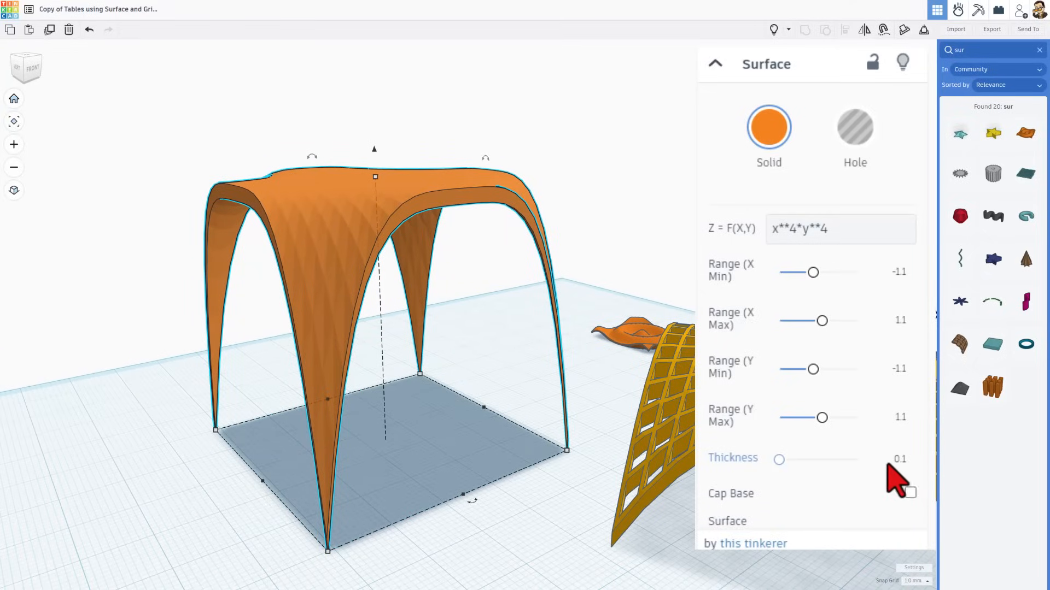
drag(778, 460, 784, 459)
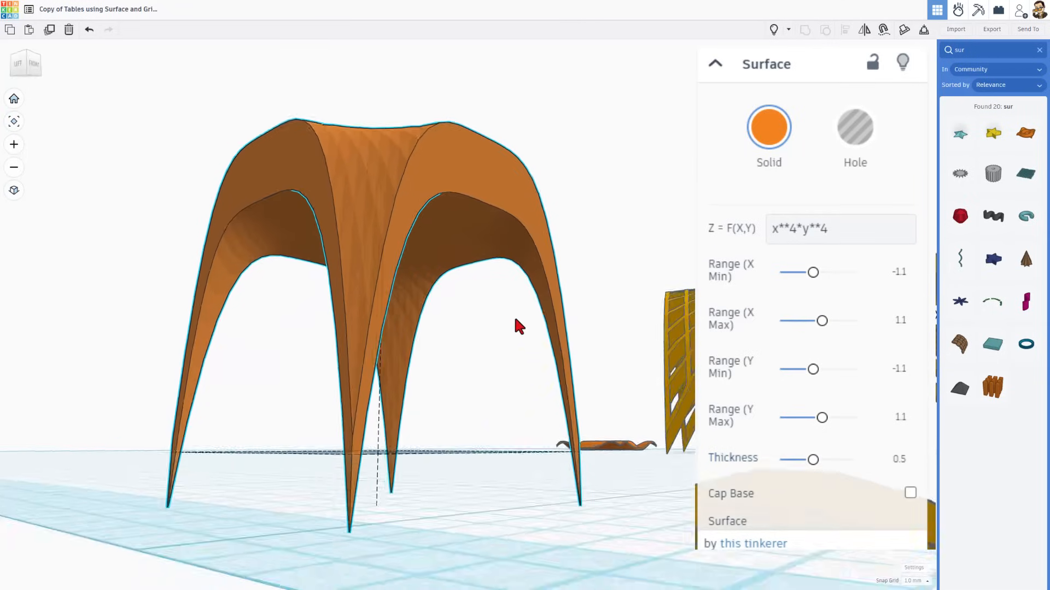
drag(518, 326, 401, 215)
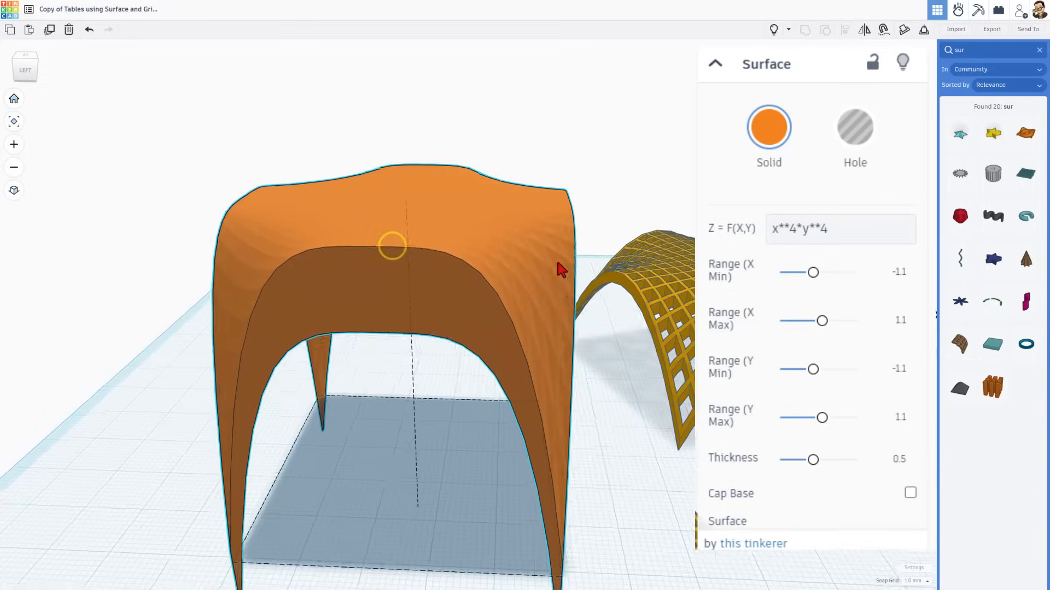
click(899, 464)
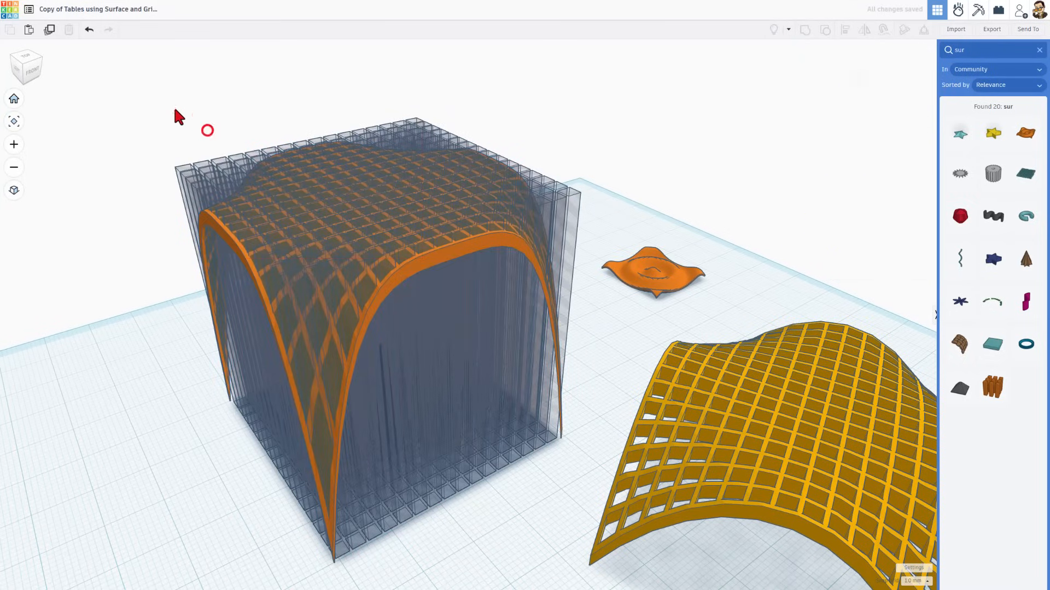
- Deselect the Surface to view it inside the grid of square columns
click(425, 325)
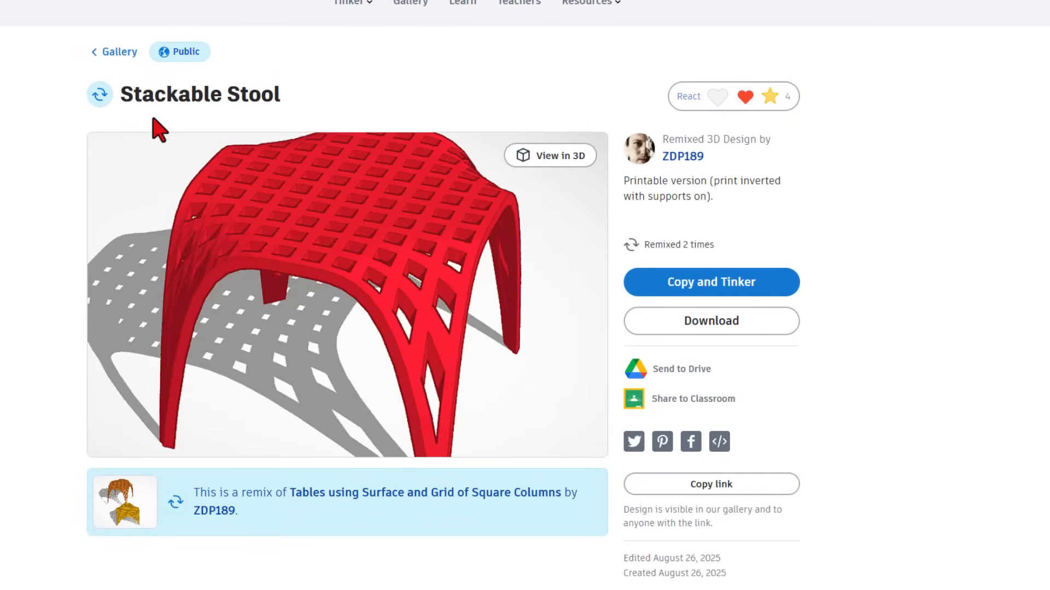
mouse_move(649, 209)
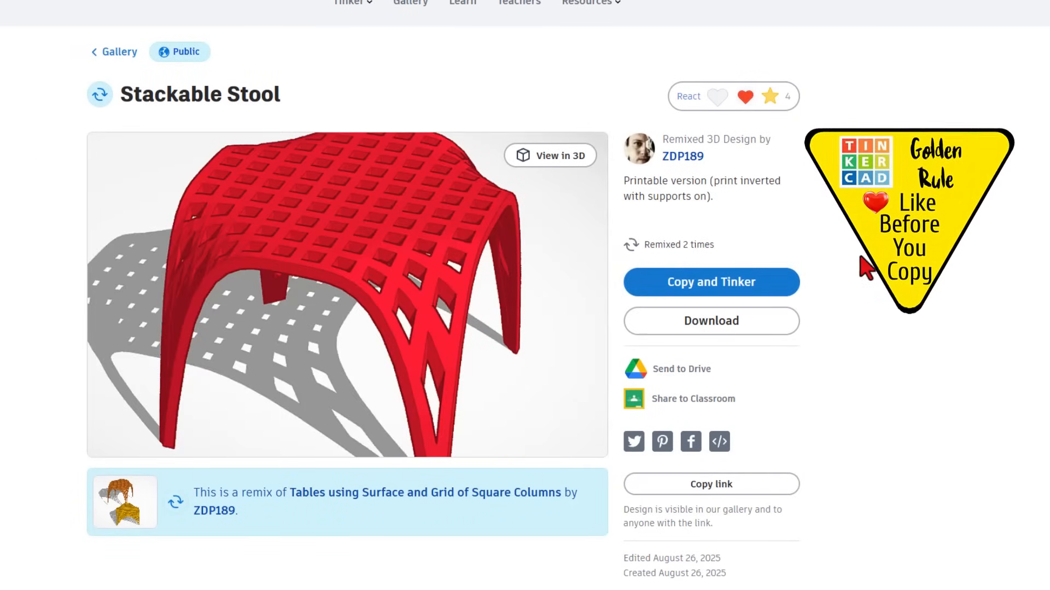
- Give the Stackable Stool design an Awesome reaction and start an editable copy
click(717, 96)
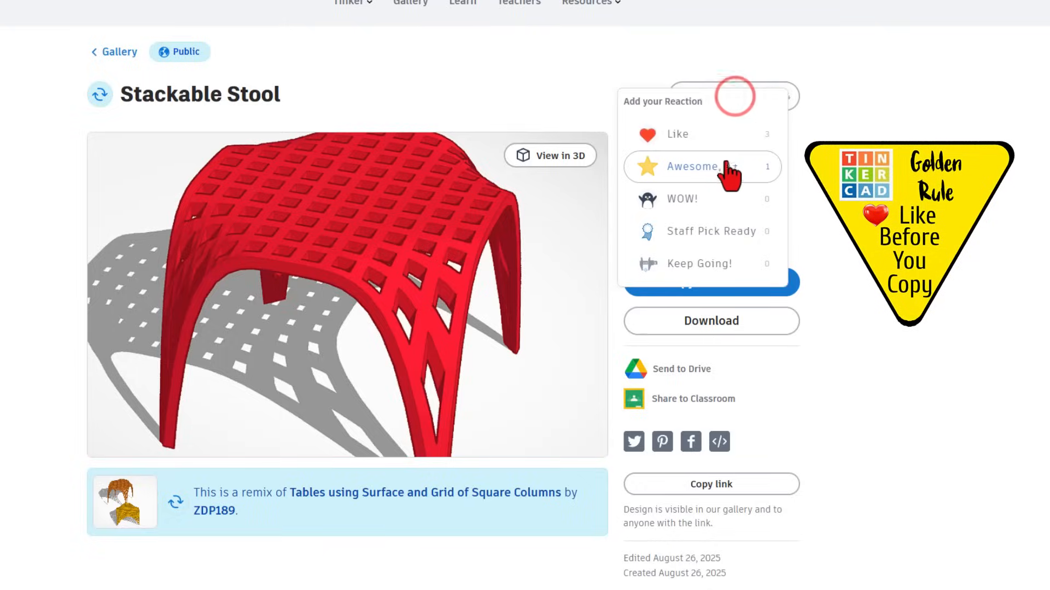
click(678, 166)
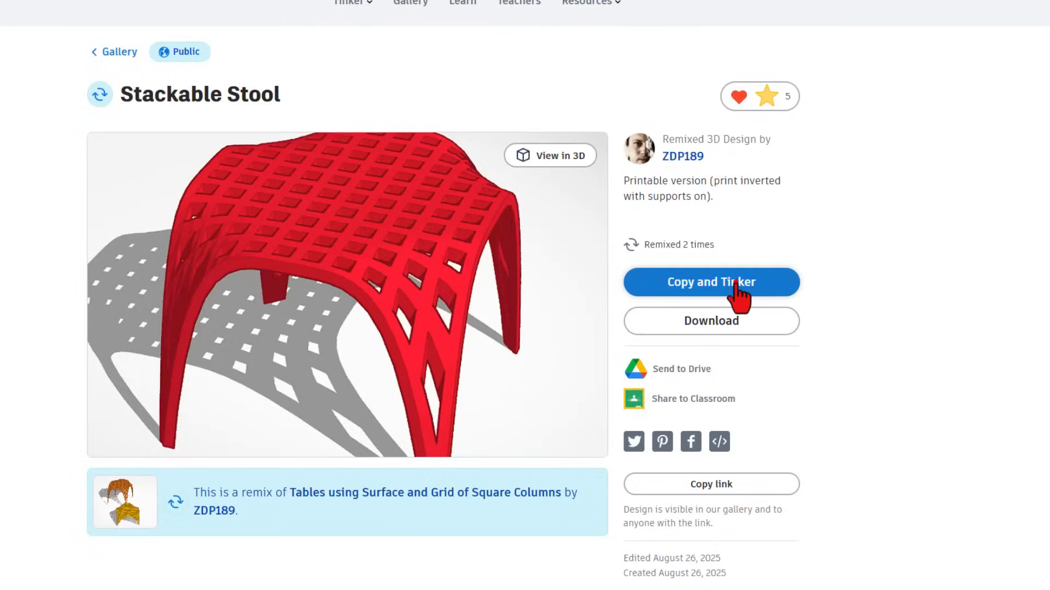
click(711, 282)
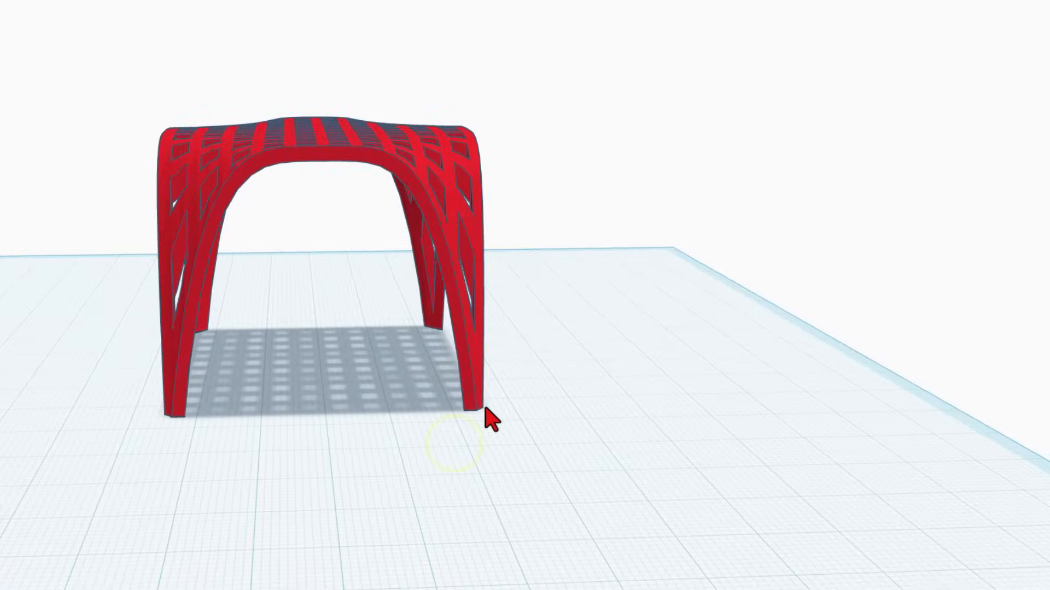
- View the copied stool and bring up the workspace settings
drag(492, 417, 499, 441)
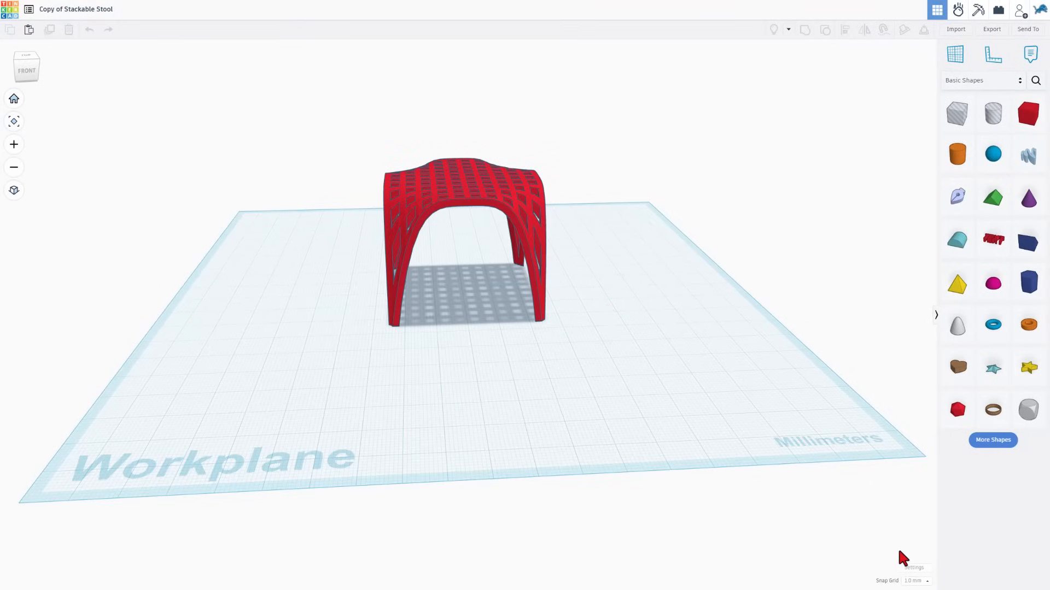
click(912, 577)
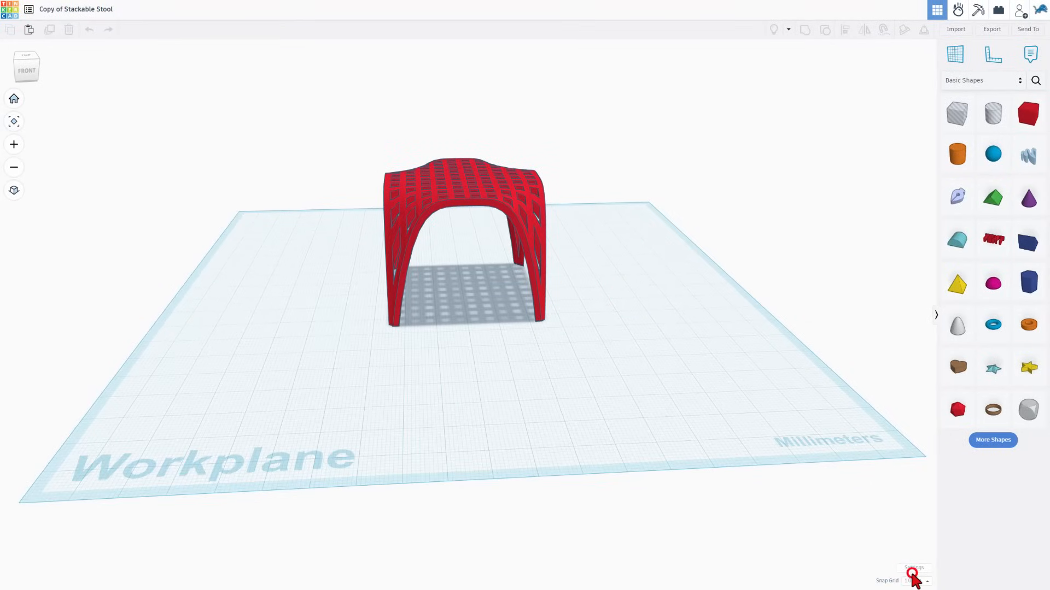
click(913, 574)
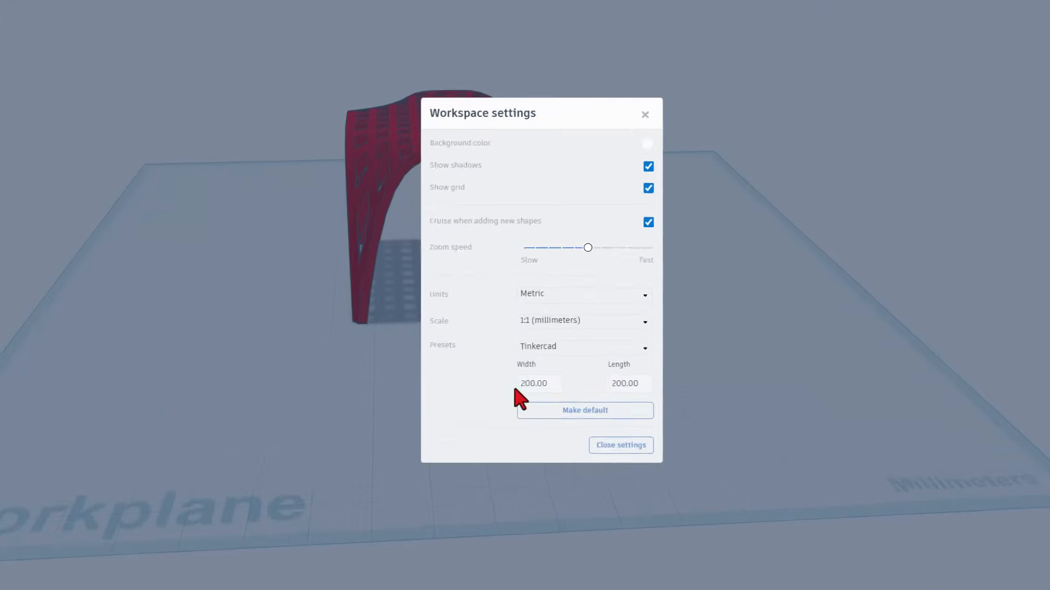
- Set the workplane width to 400 mm, then spread out and duplicate the stool parts
click(538, 383)
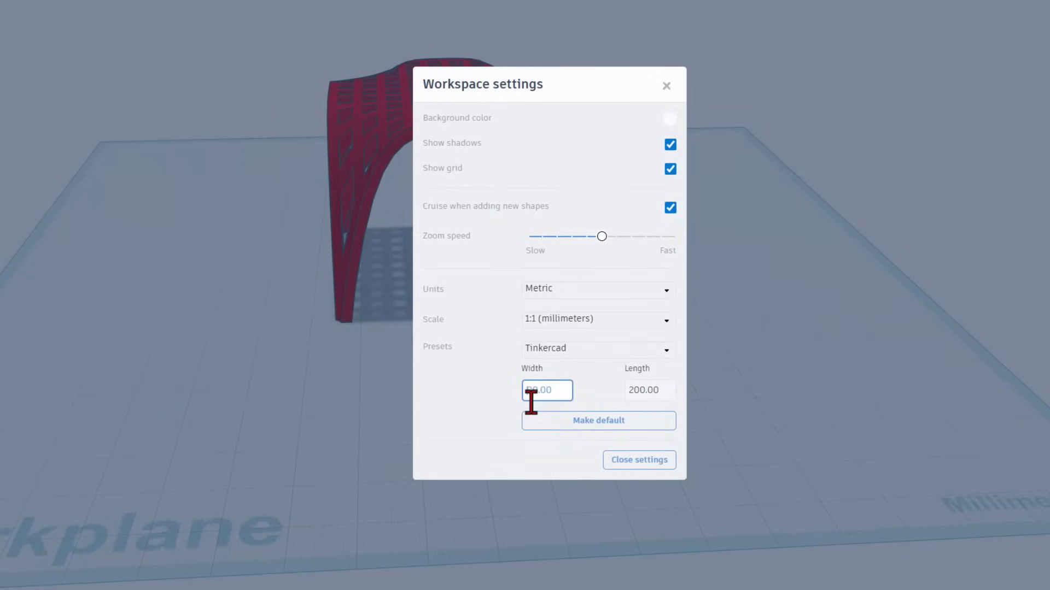
text(400.00)
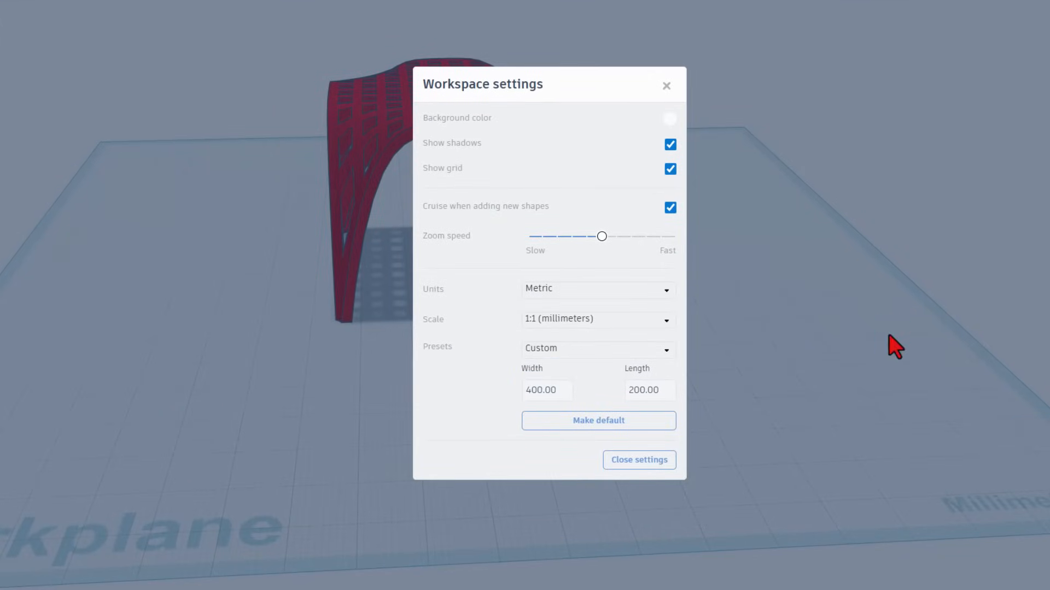
click(637, 461)
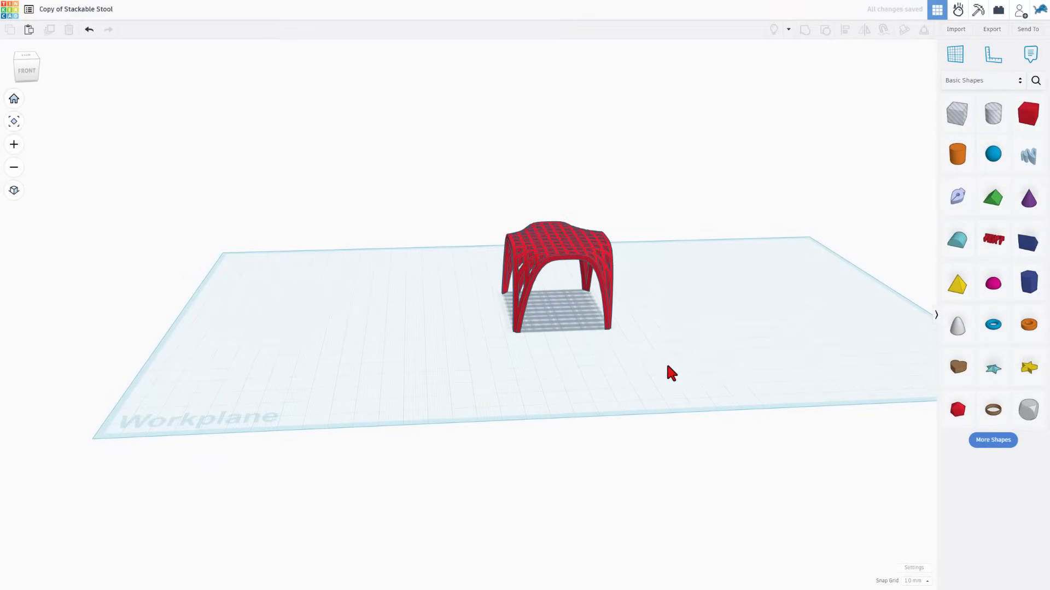
drag(555, 278, 291, 258)
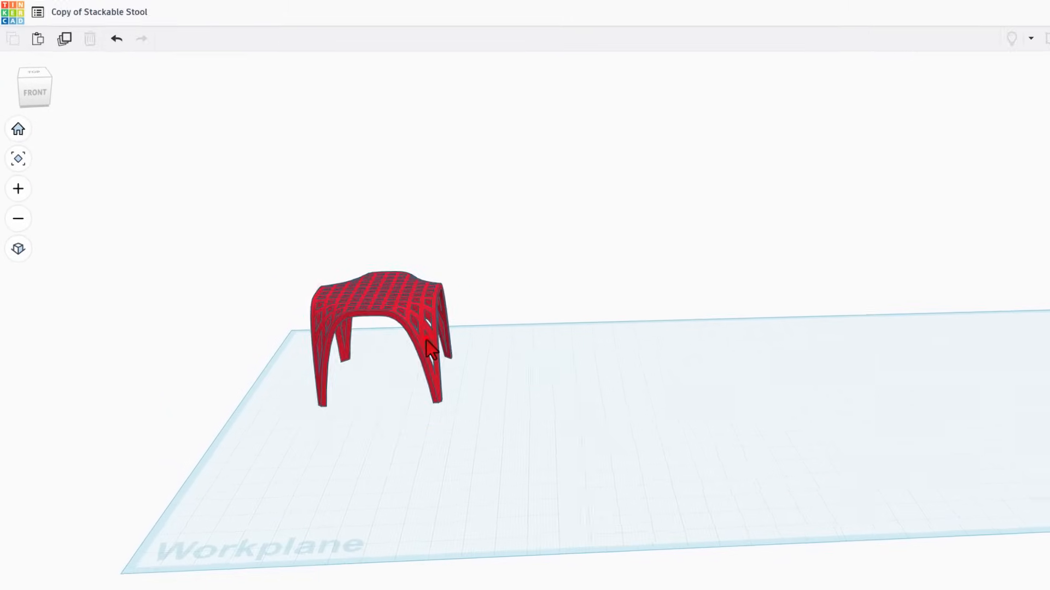
key(Ctrl+d)
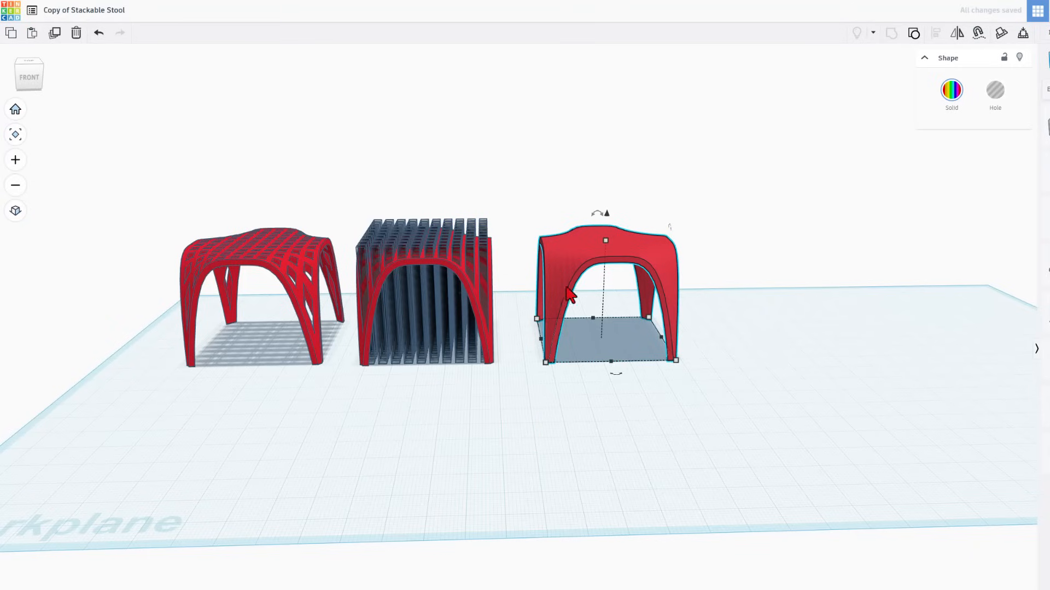
mouse_move(832, 125)
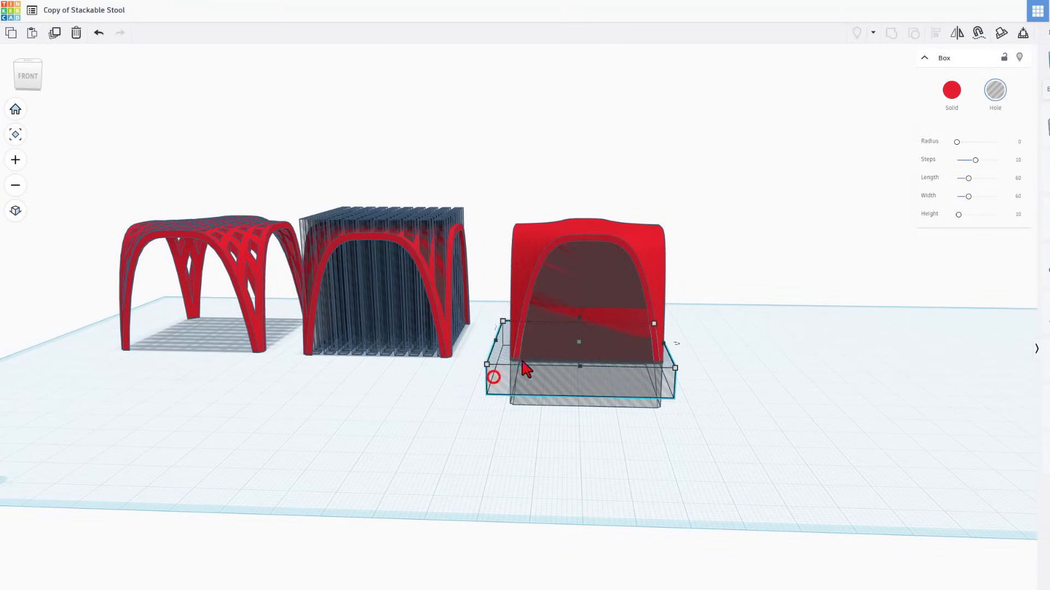
- Add a hole version of the surface shape beside the solid surface on its box
click(586, 281)
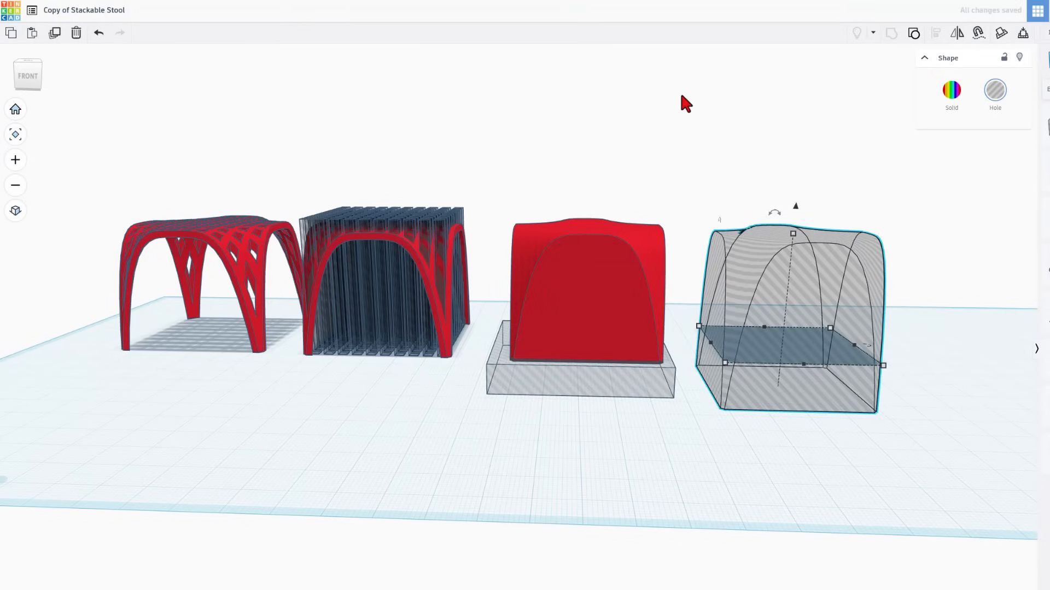
click(587, 275)
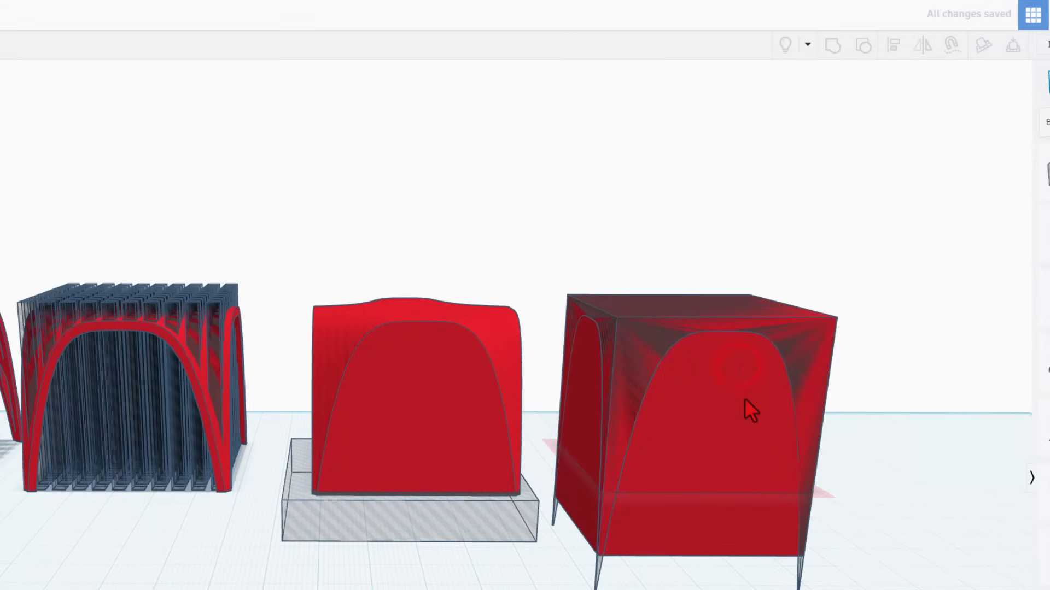
mouse_move(649, 344)
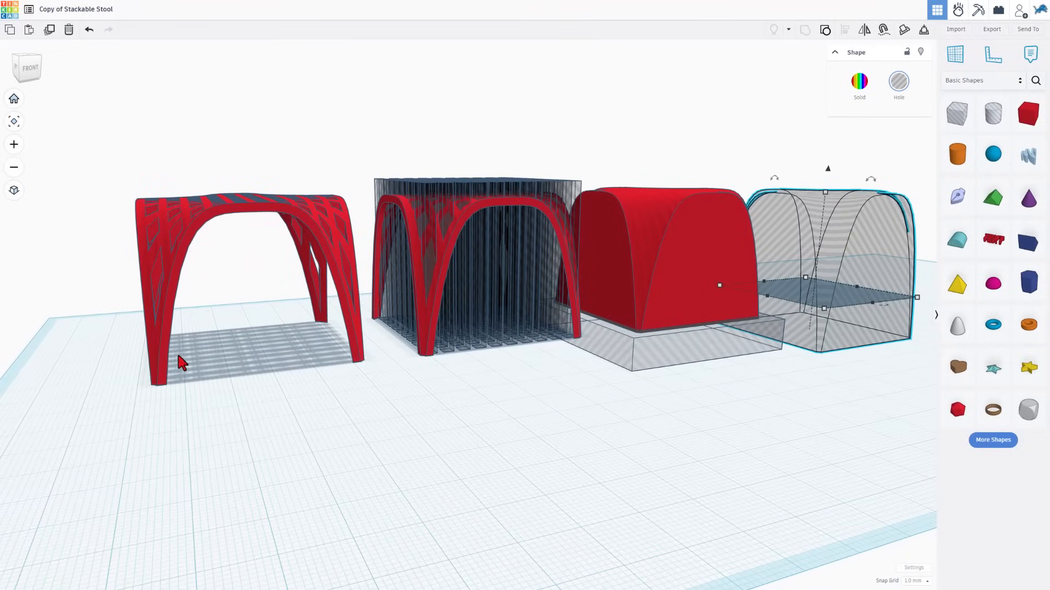
mouse_move(342, 325)
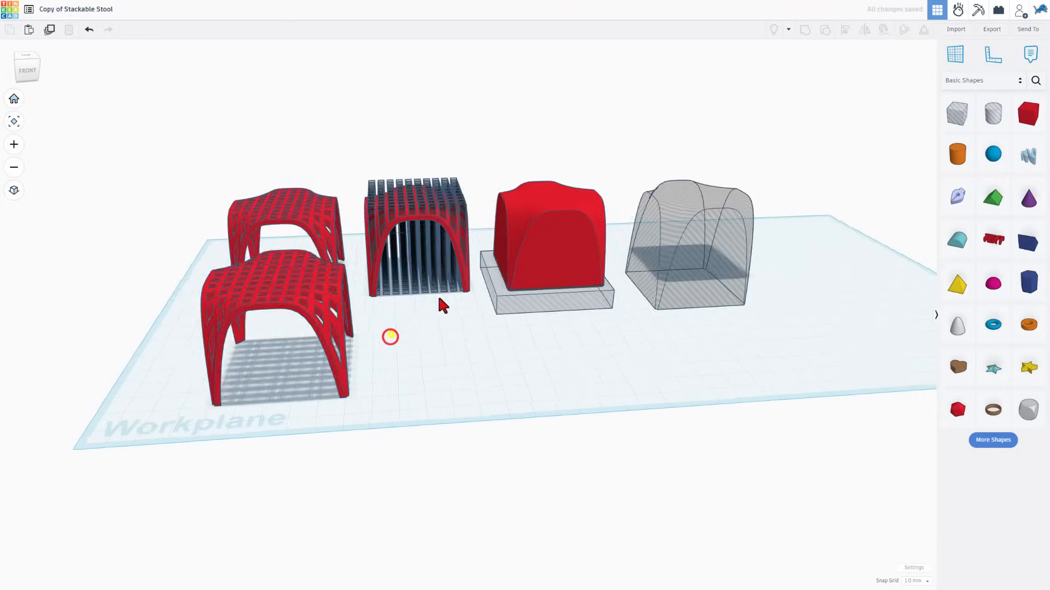
- Position the duplicated lattice stool and select the red stool shell over the column grid
drag(441, 305, 347, 261)
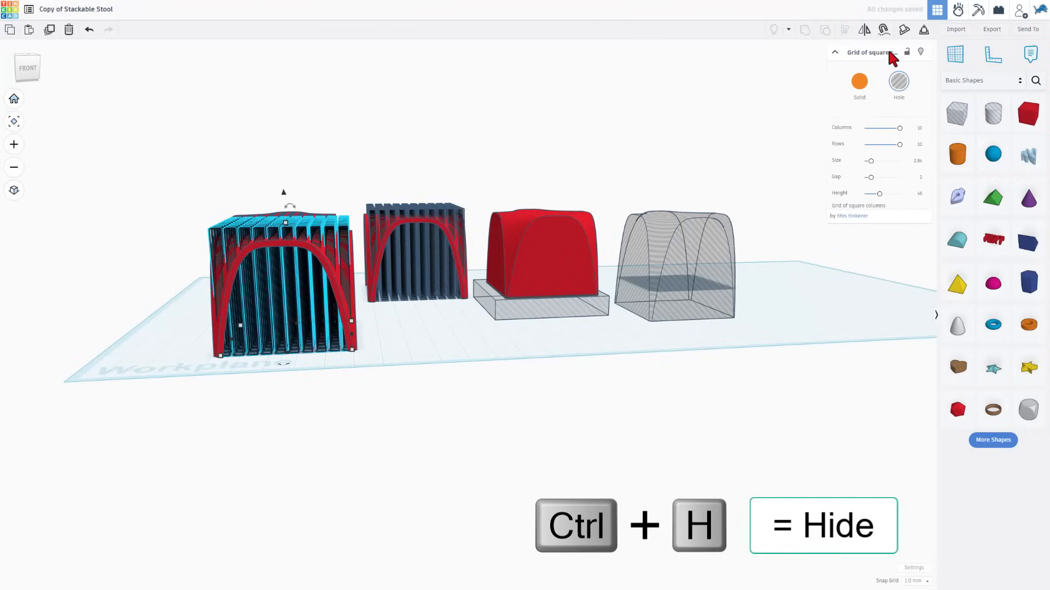
mouse_move(890, 57)
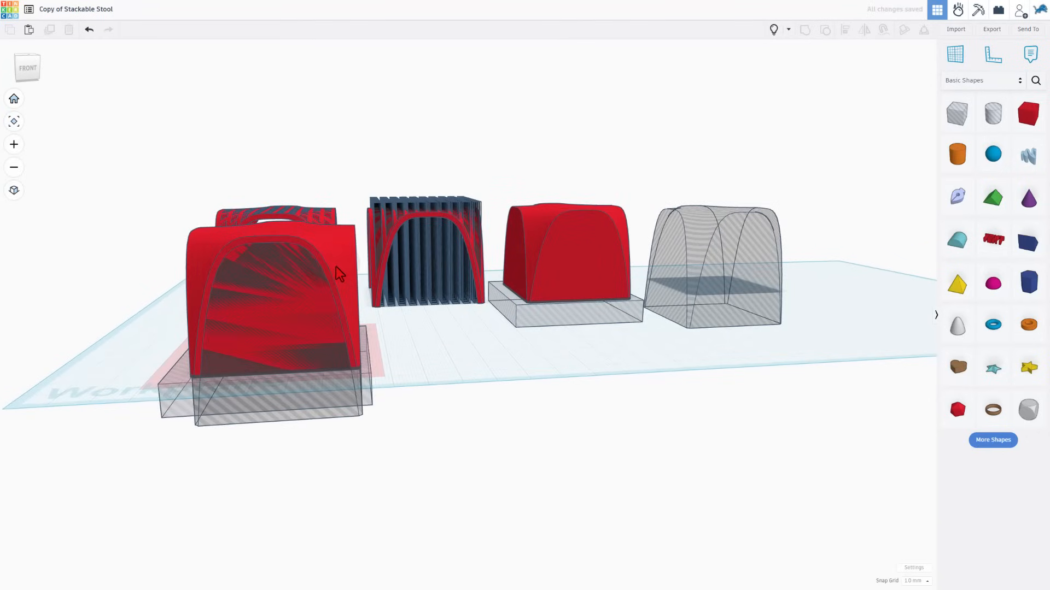
click(268, 281)
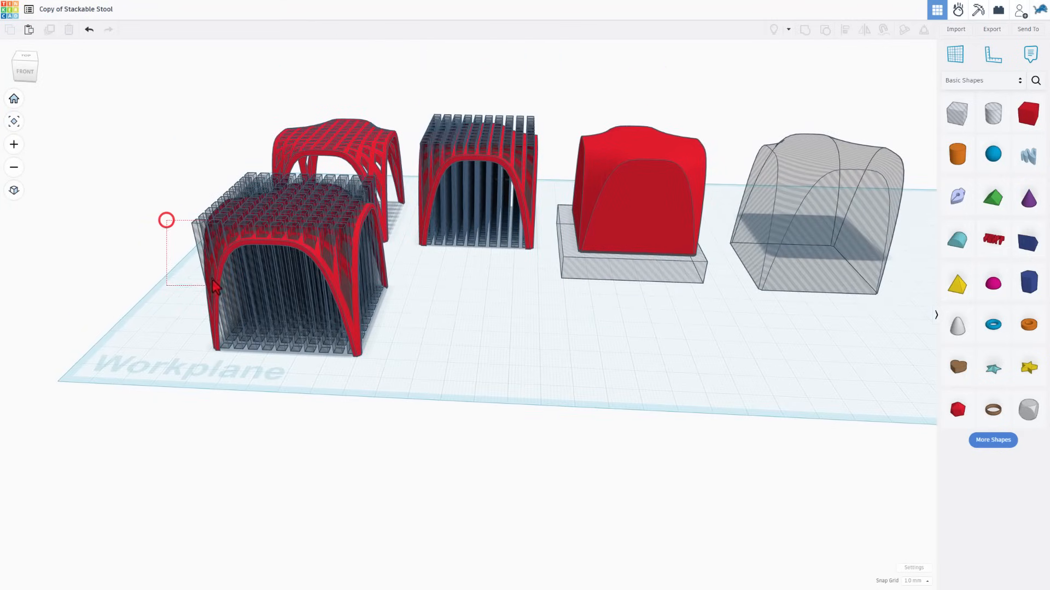
- Export the selected shell and column grid as 'v2 Stackable Stool.stl'
click(288, 268)
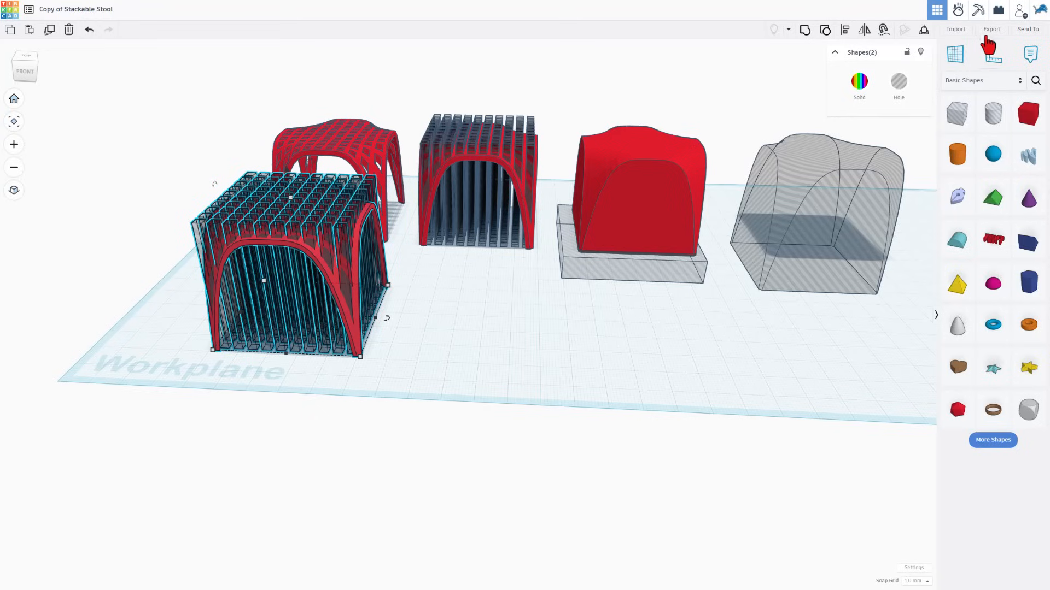
click(991, 29)
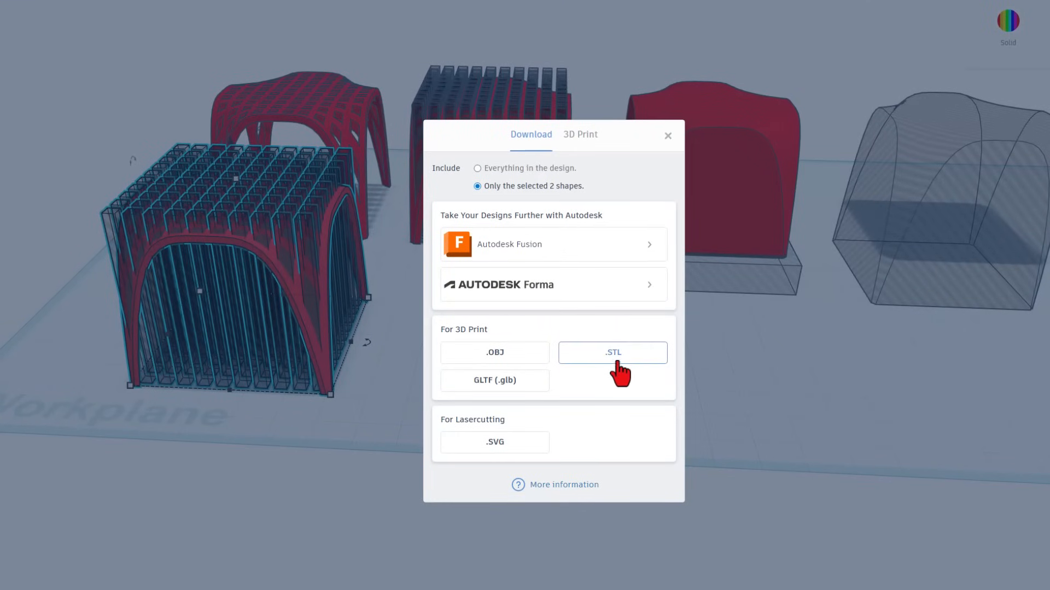
click(611, 353)
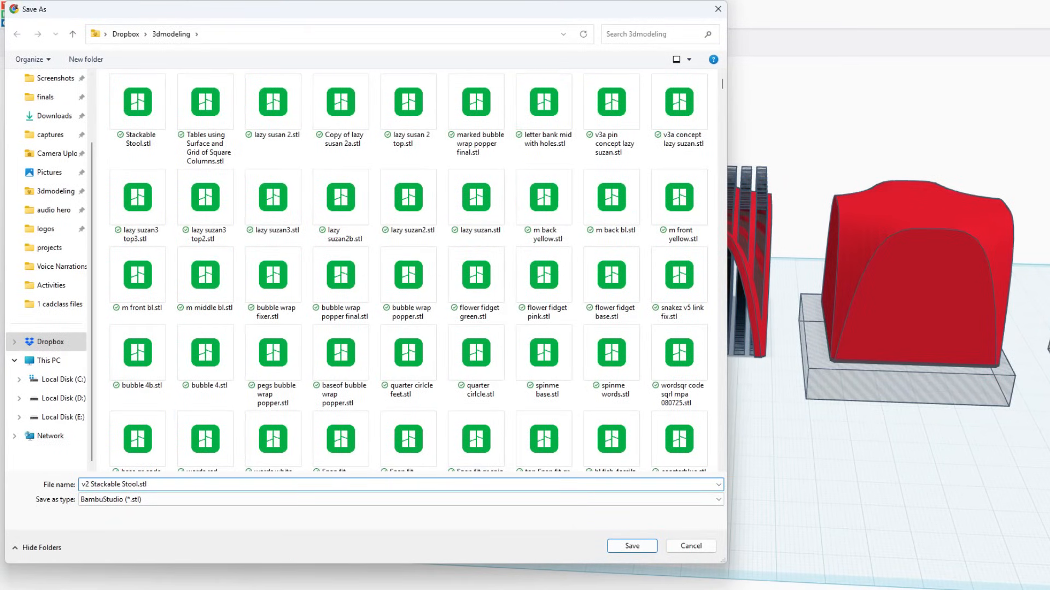
click(631, 547)
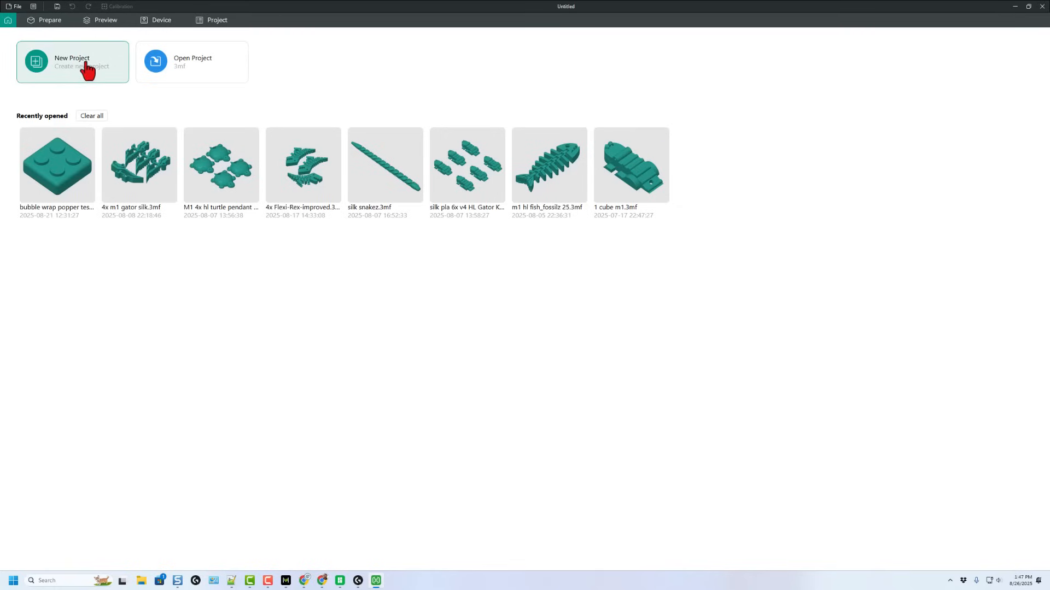
- Start a new project, import the stool STL and rotate it 180° so the legs point up
click(72, 61)
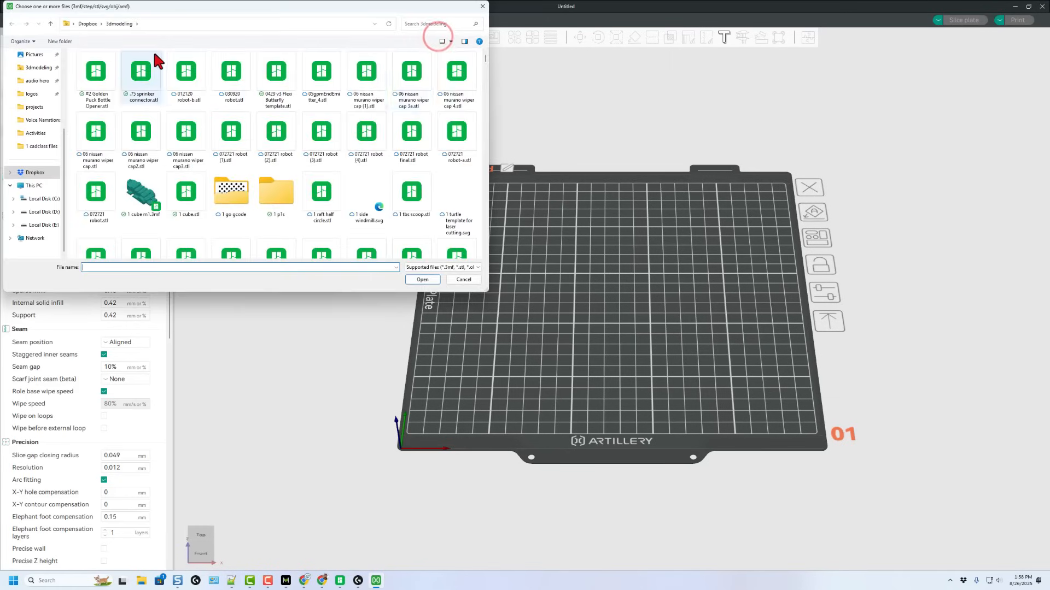
click(422, 279)
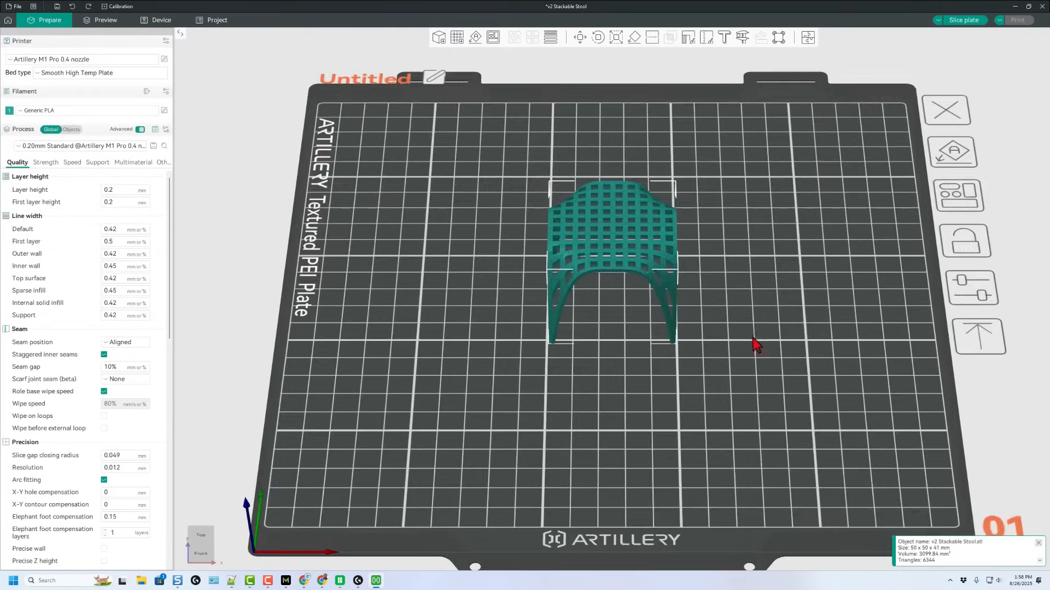
drag(757, 341, 690, 232)
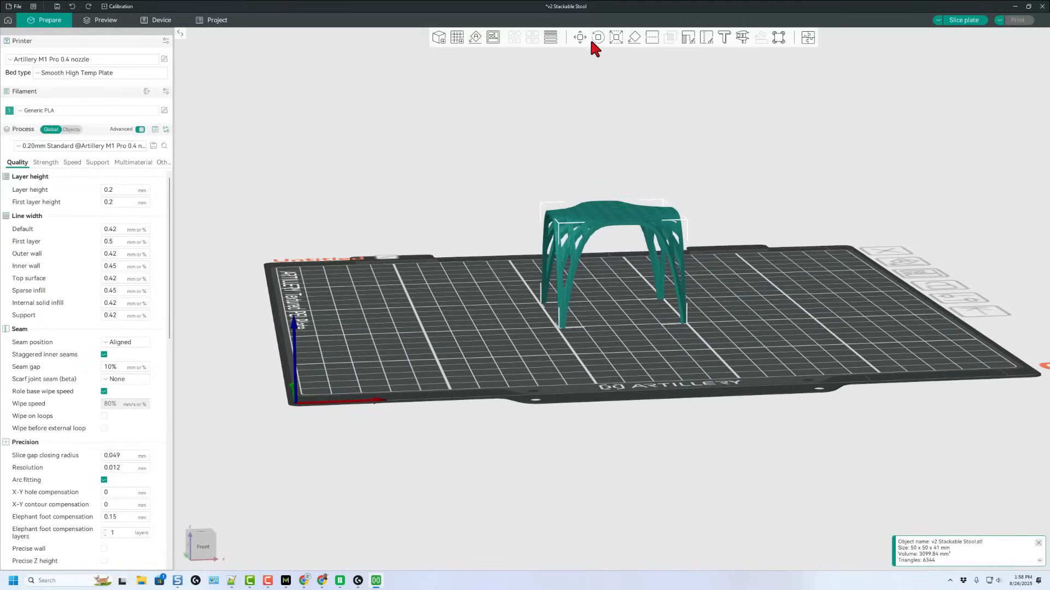
click(597, 38)
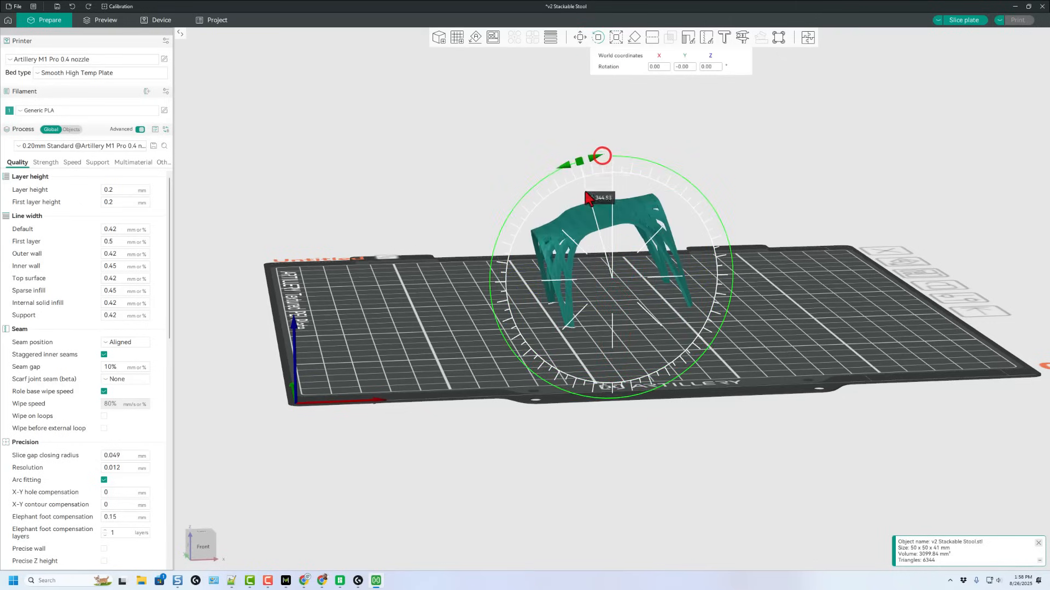
drag(602, 155, 574, 310)
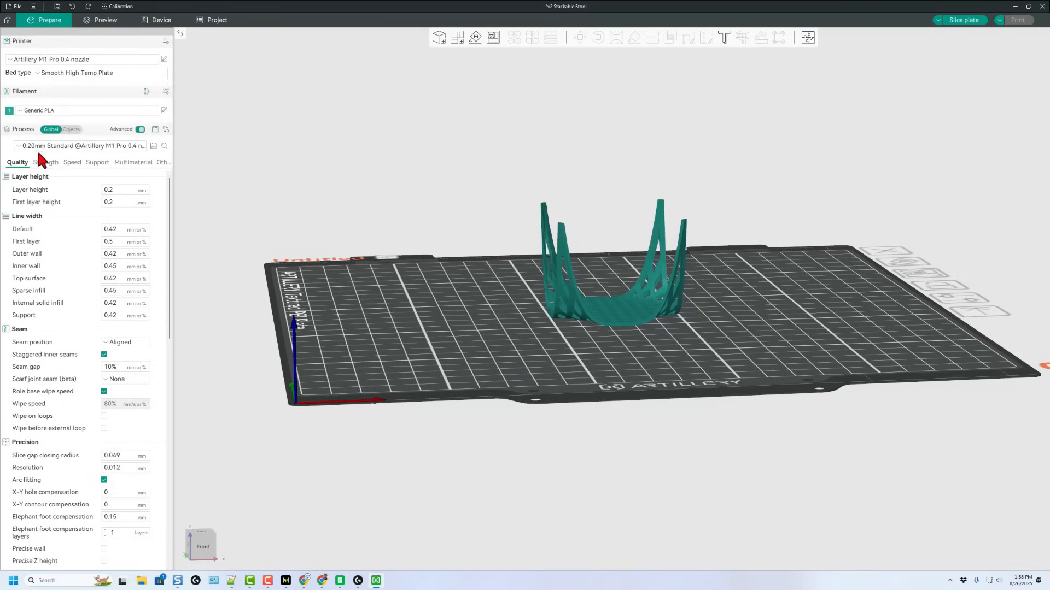
mouse_move(57, 219)
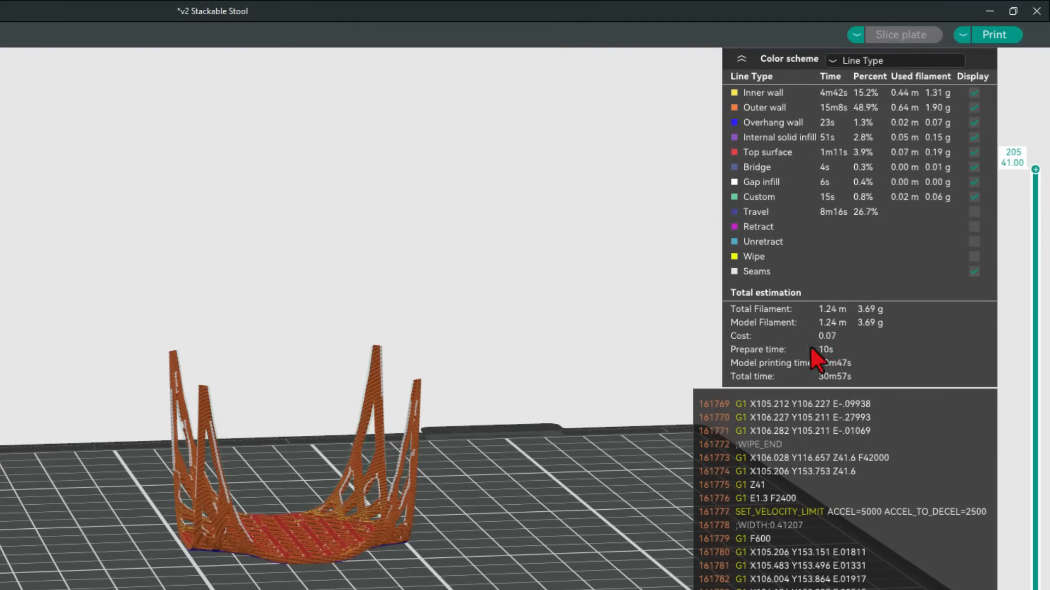
mouse_move(492, 419)
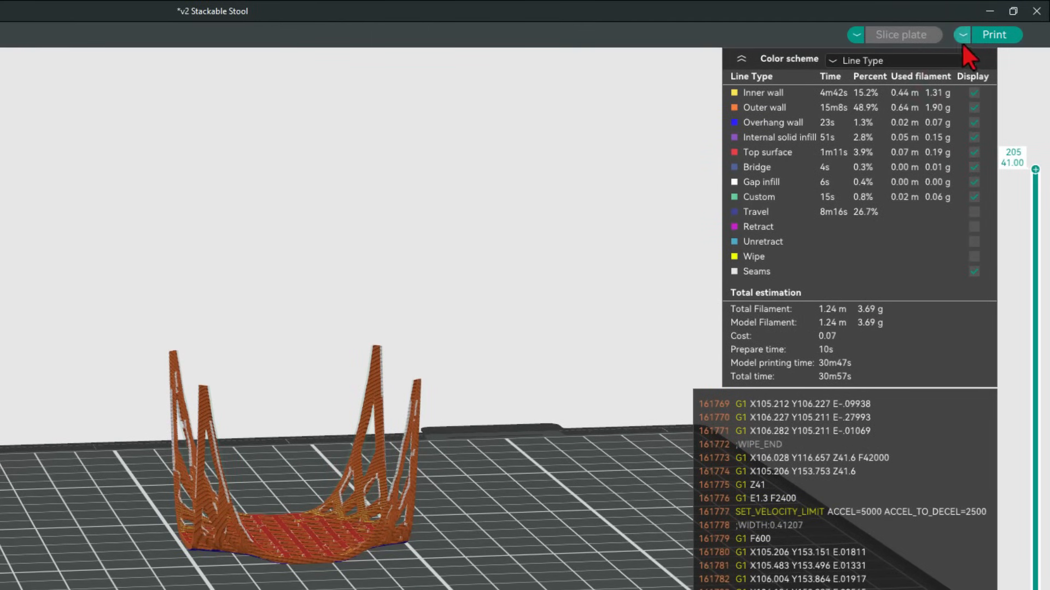
- Send the sliced stool job to the networked printer with Time-Lapse recording enabled
click(994, 35)
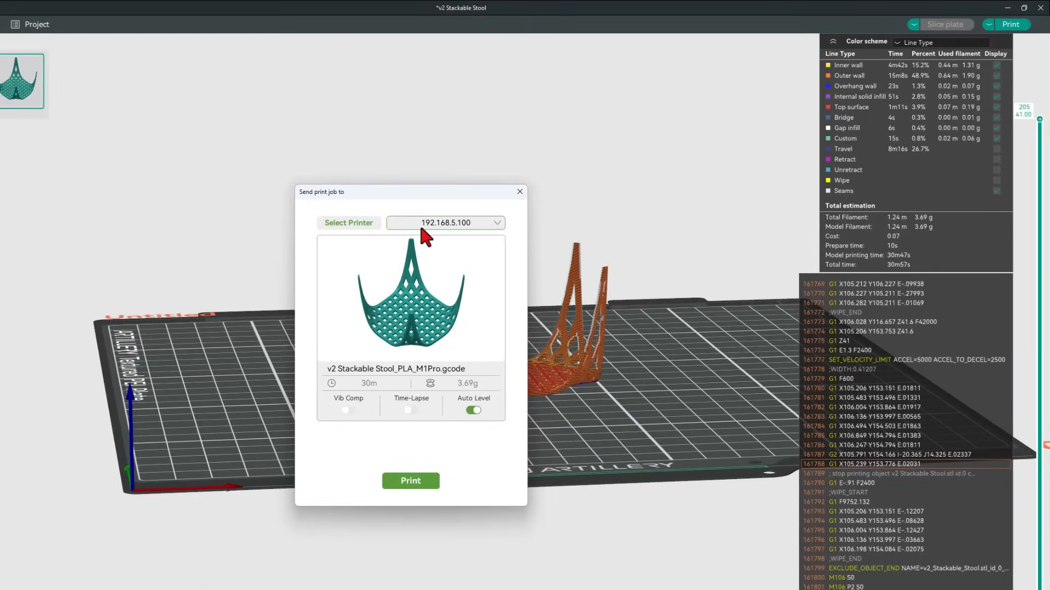
click(410, 410)
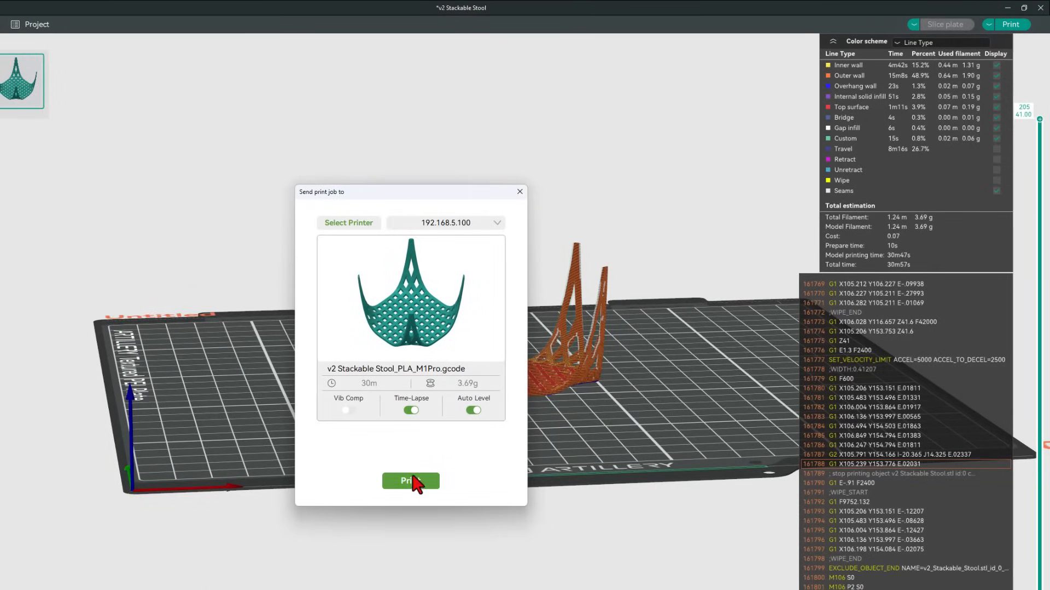
click(410, 481)
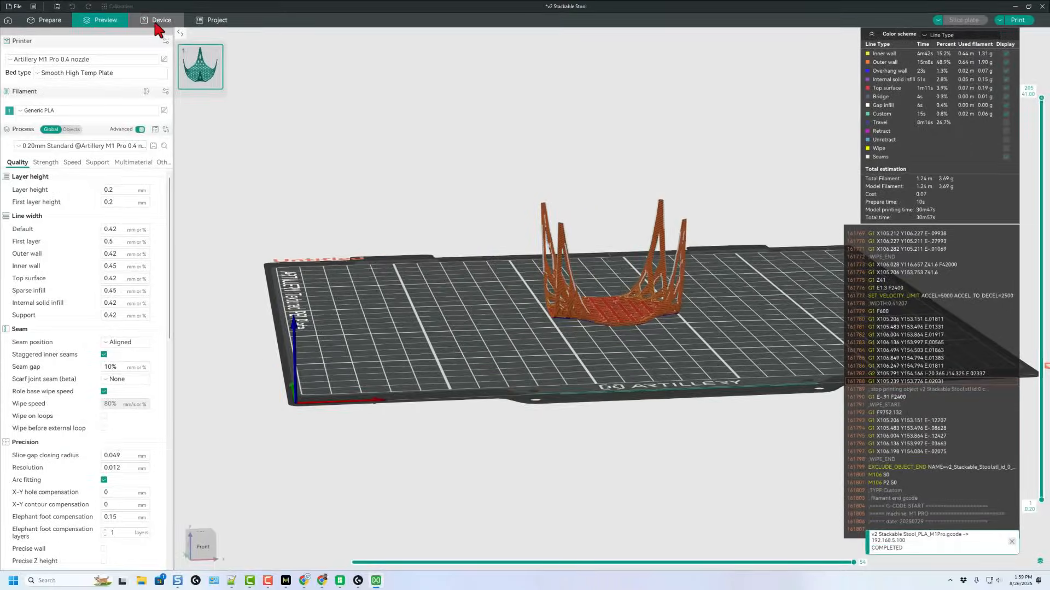
- Show the device status page with the preheating job and start the live camera feed
click(161, 20)
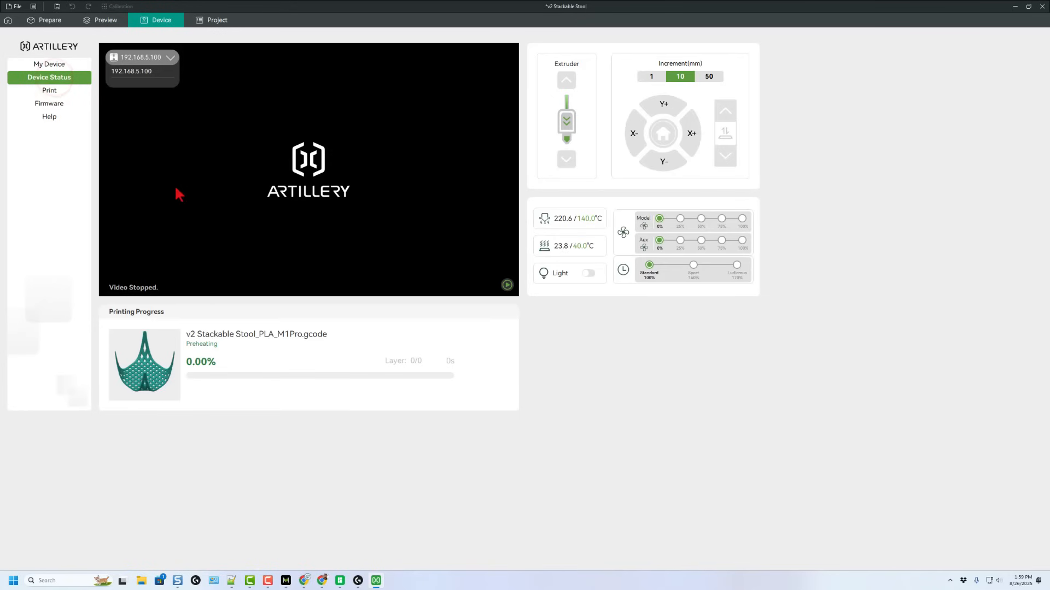
mouse_move(514, 302)
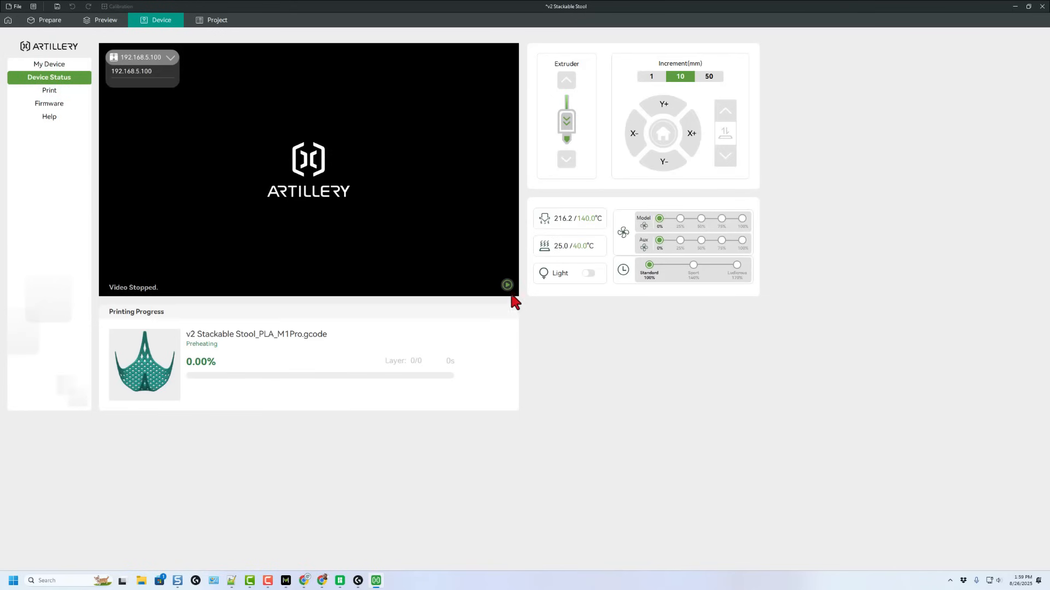
click(506, 284)
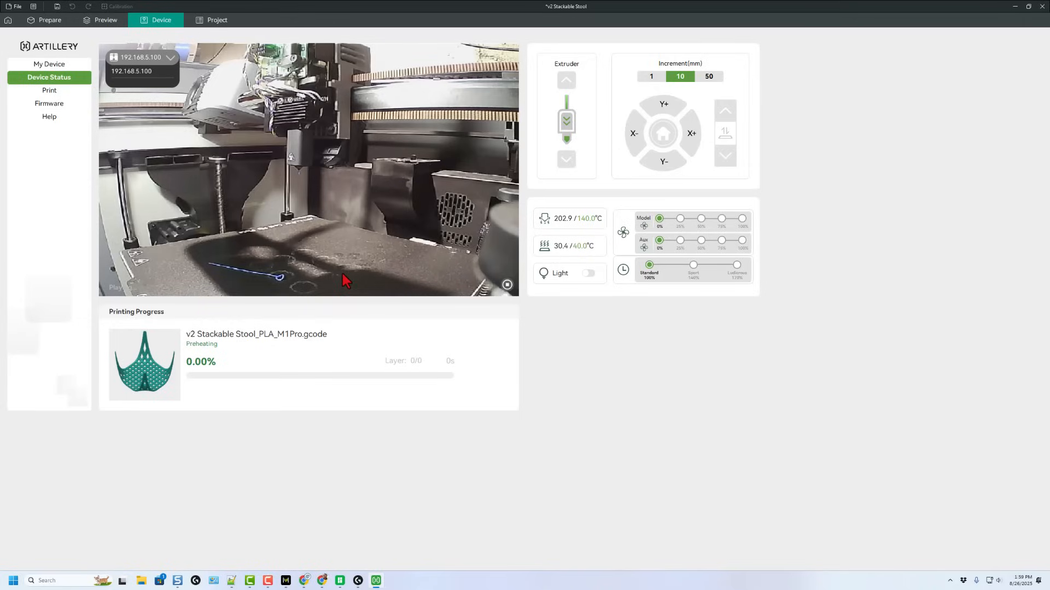
click(506, 284)
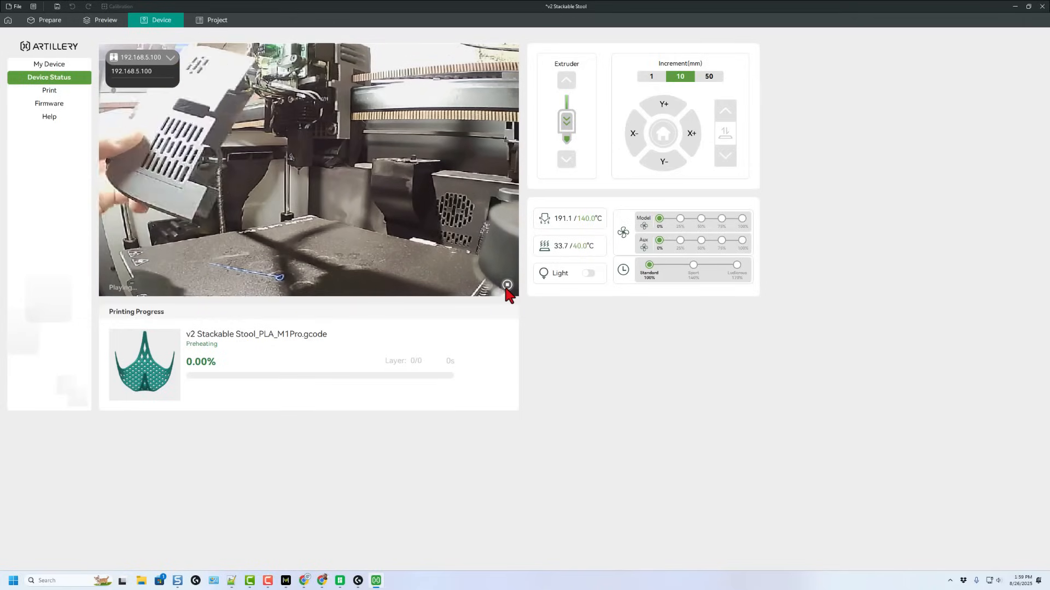